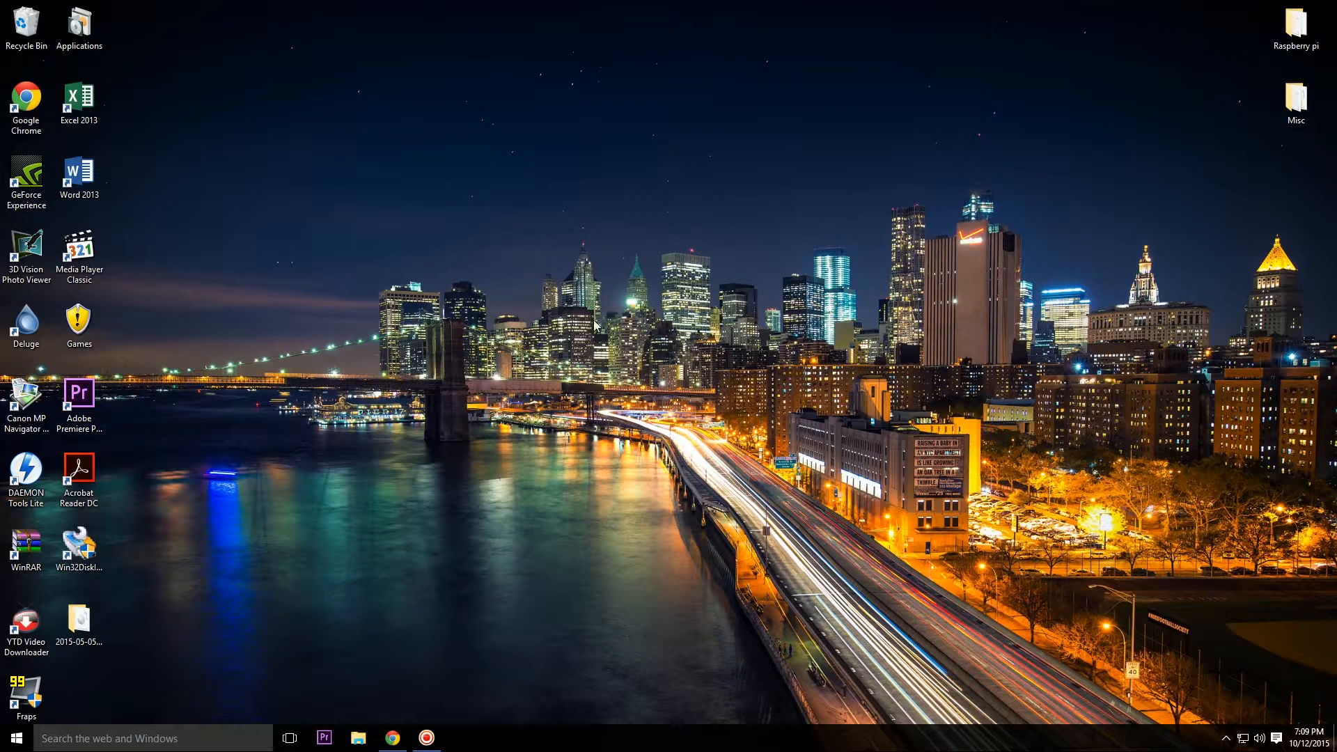
Download the Raspbian Wheezy ZIP from the Raspbian downloads page in Chrome
{"action": "left_click", "coordinate": [78, 550]}
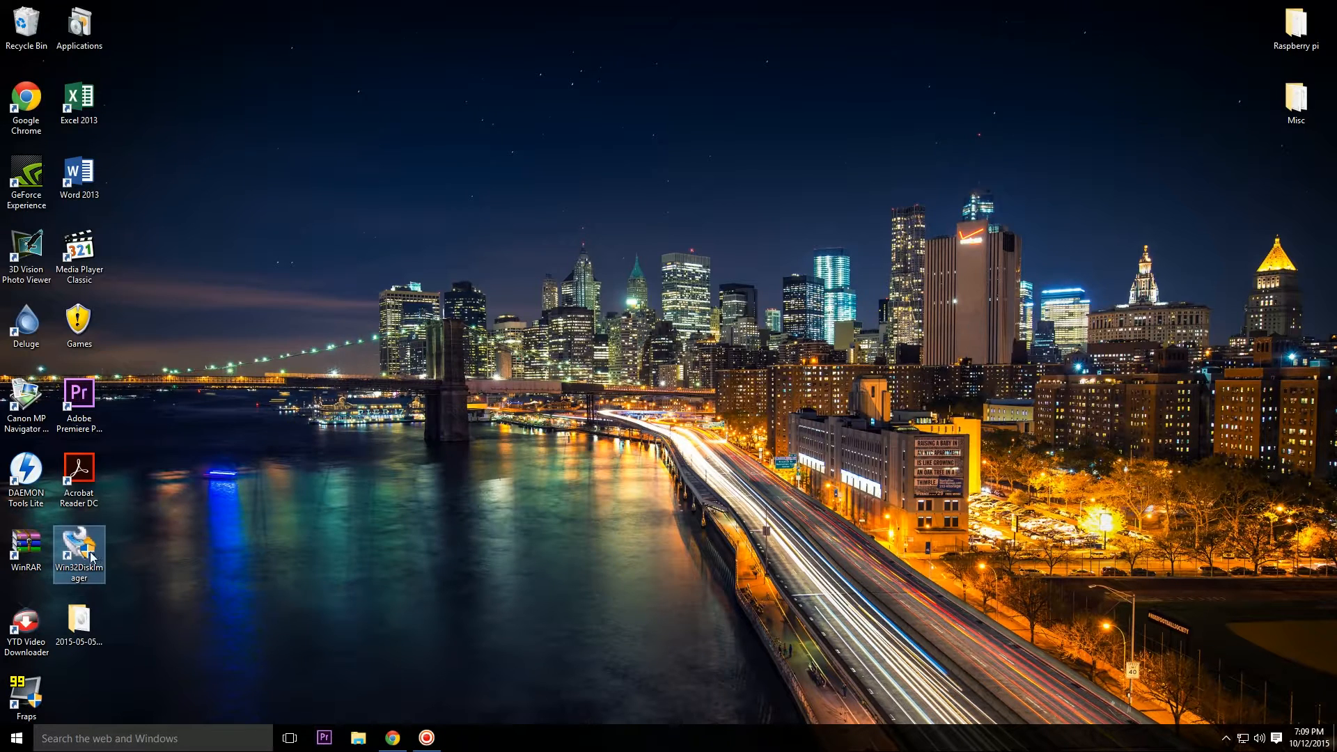
{"action": "mouse_move", "coordinate": [78, 552]}
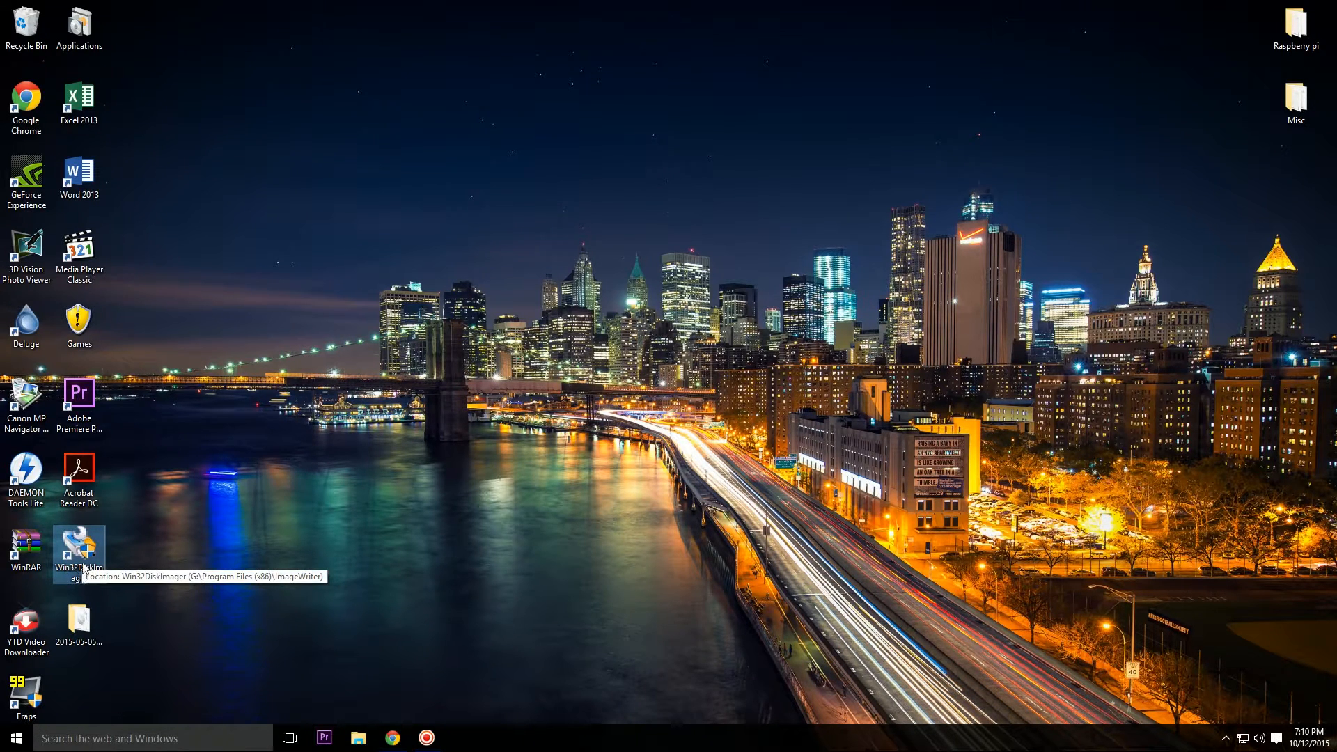
{"action": "left_click", "coordinate": [391, 738]}
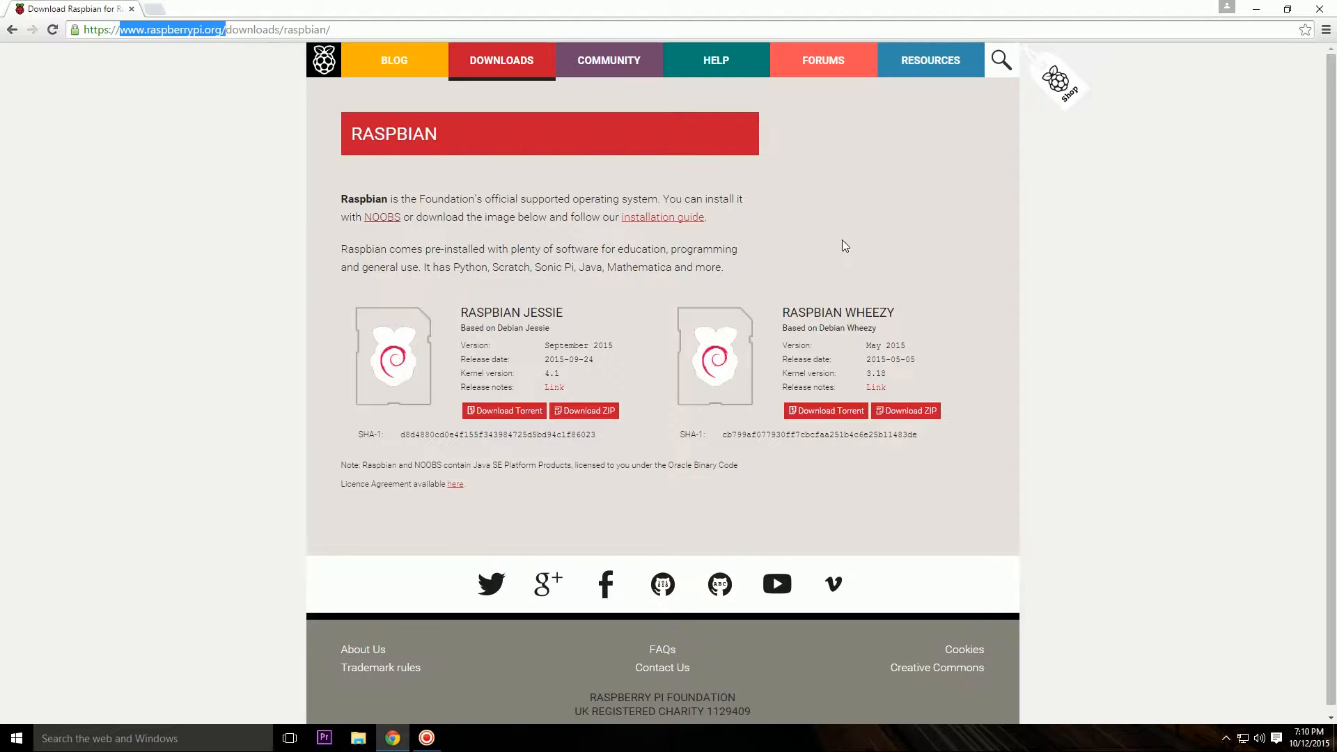
{"action": "mouse_move", "coordinate": [828, 399]}
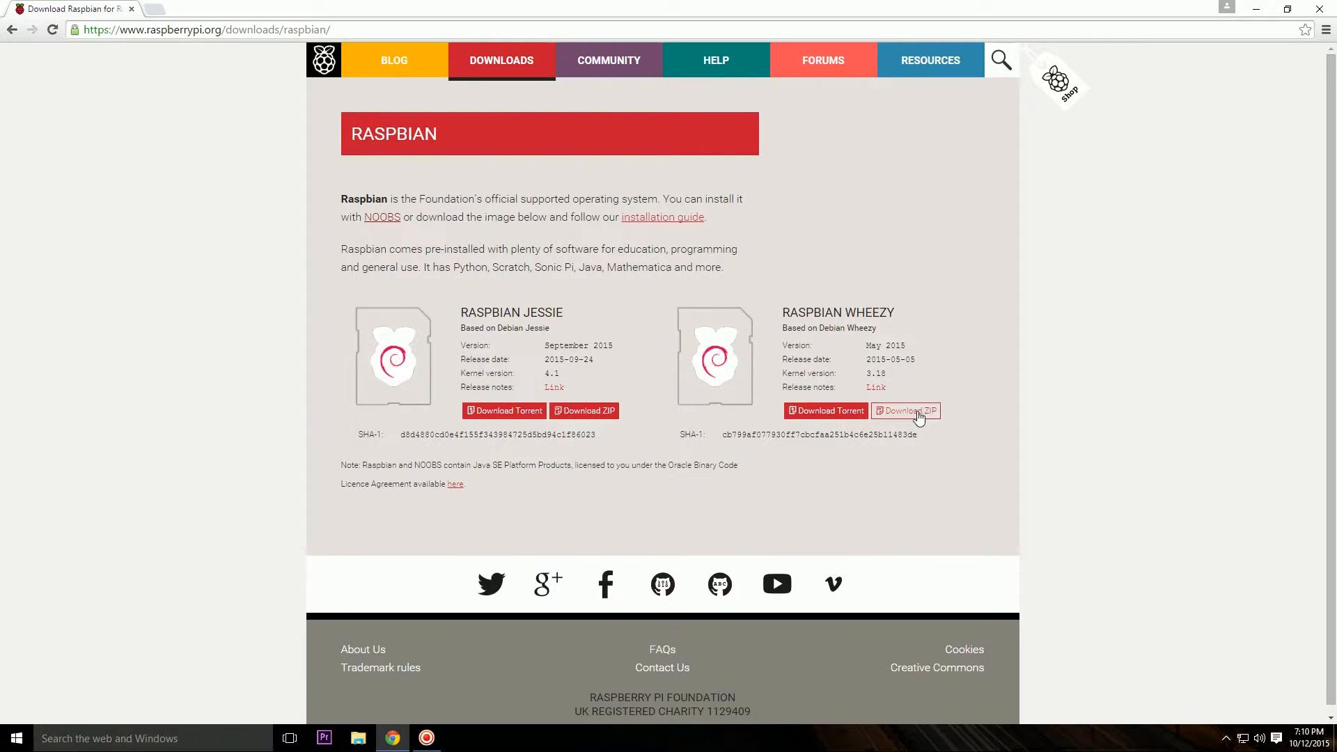
{"action": "left_click", "coordinate": [905, 411]}
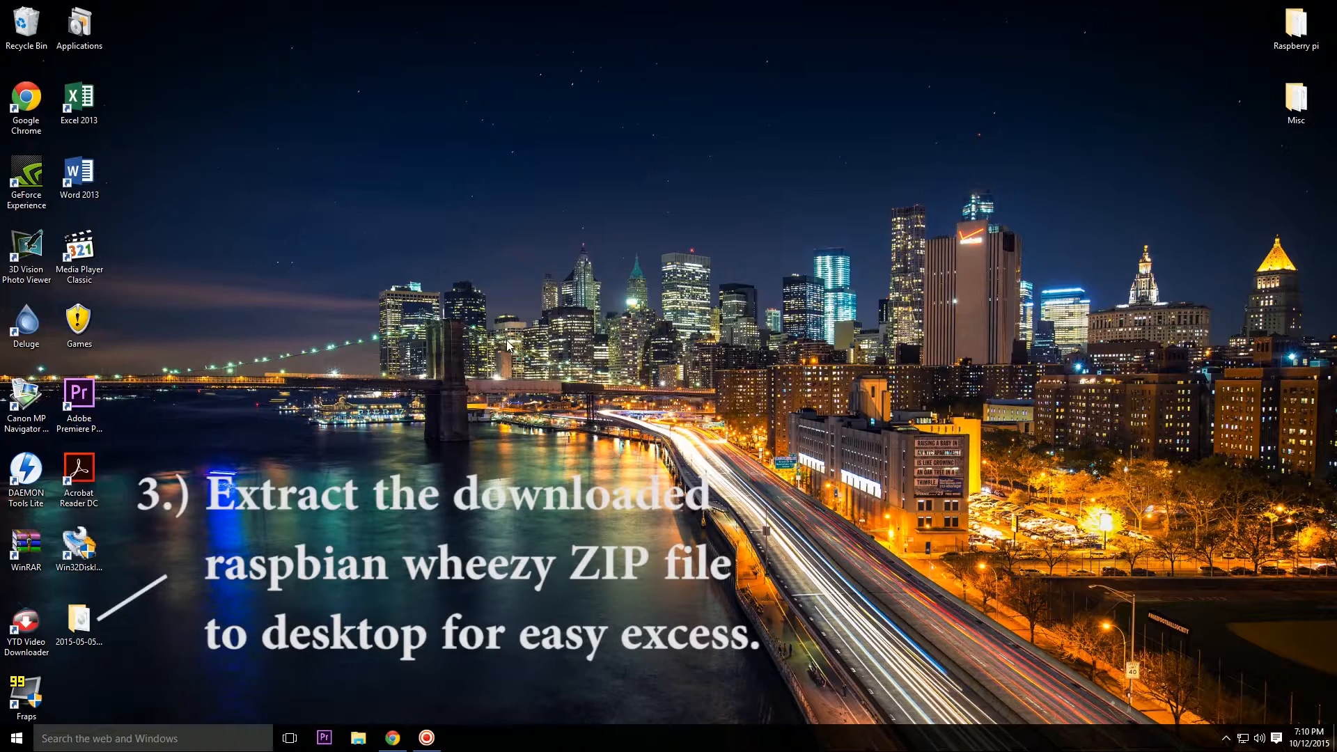
{"action": "mouse_move", "coordinate": [509, 345]}
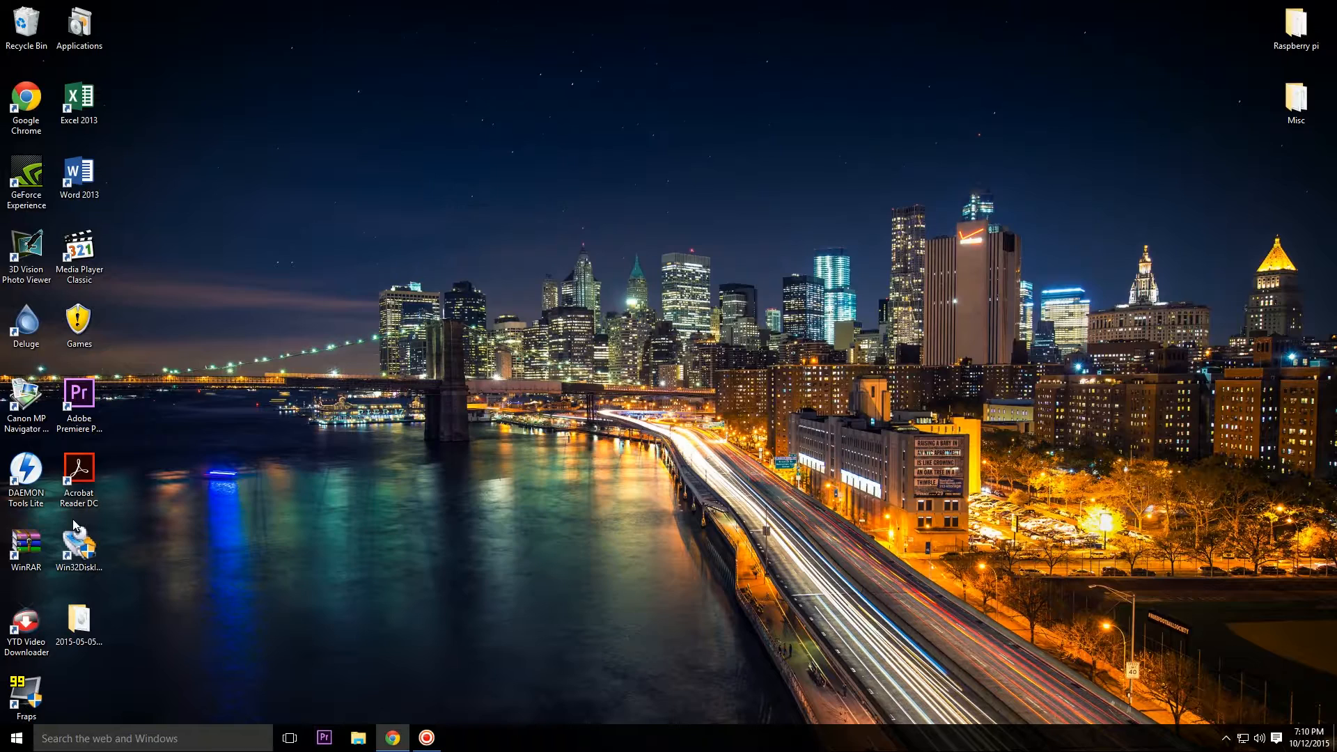
Launch Win32 Disk Imager from its desktop shortcut
{"action": "left_click", "coordinate": [79, 546]}
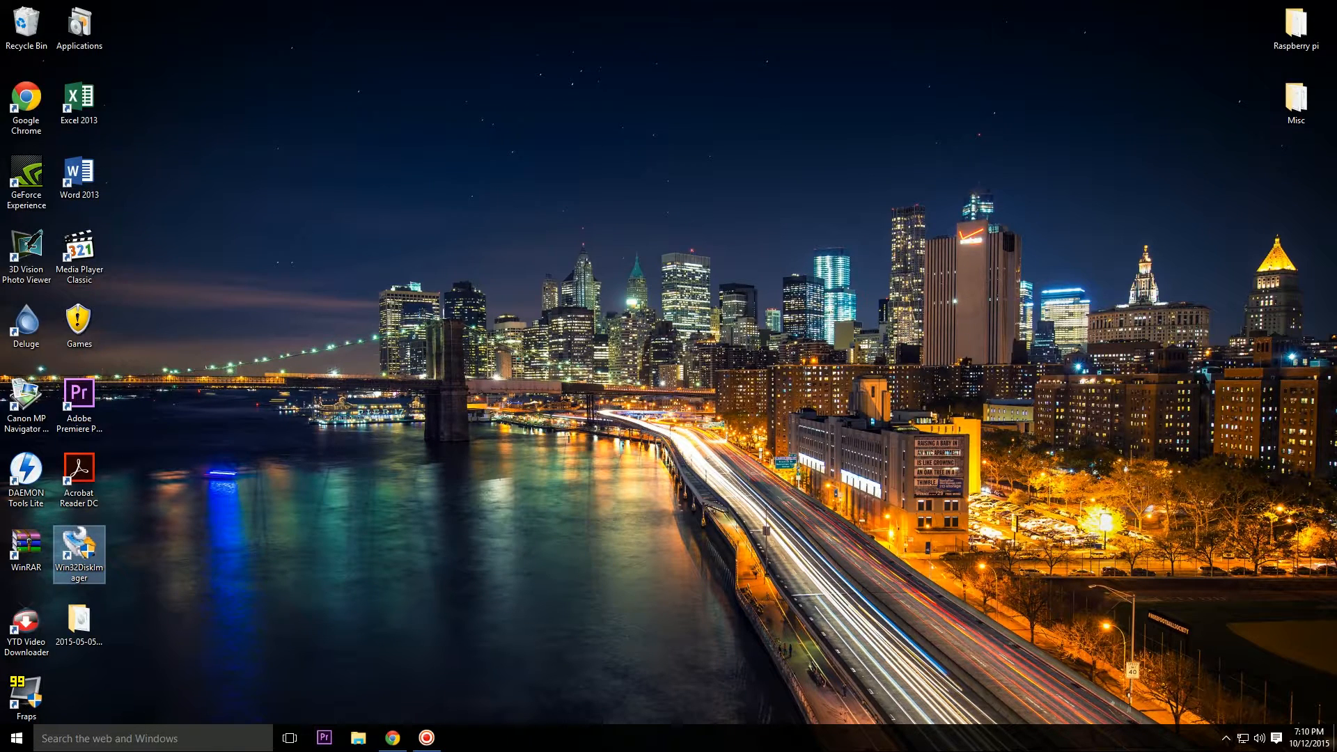
{"action": "double_click", "coordinate": [77, 548]}
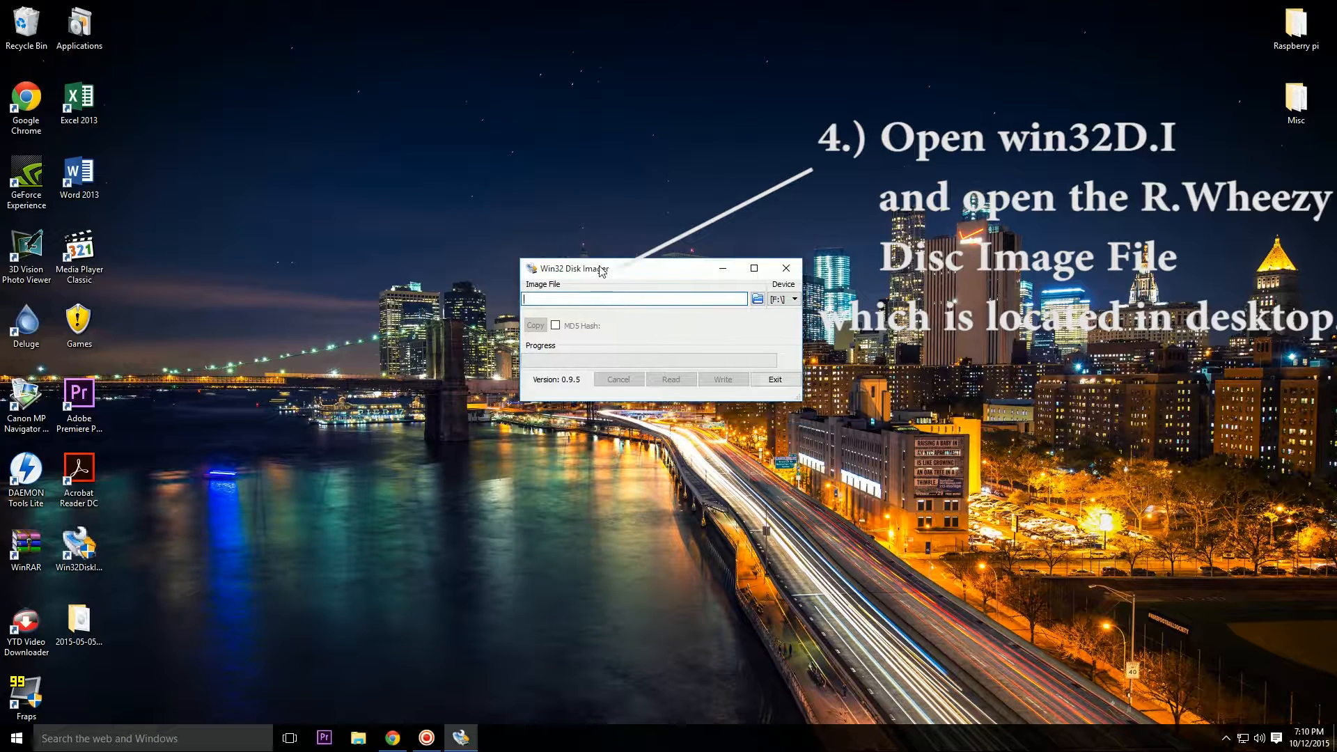
{"action": "left_click_drag", "start_coordinate": [580, 269], "coordinate": [589, 278]}
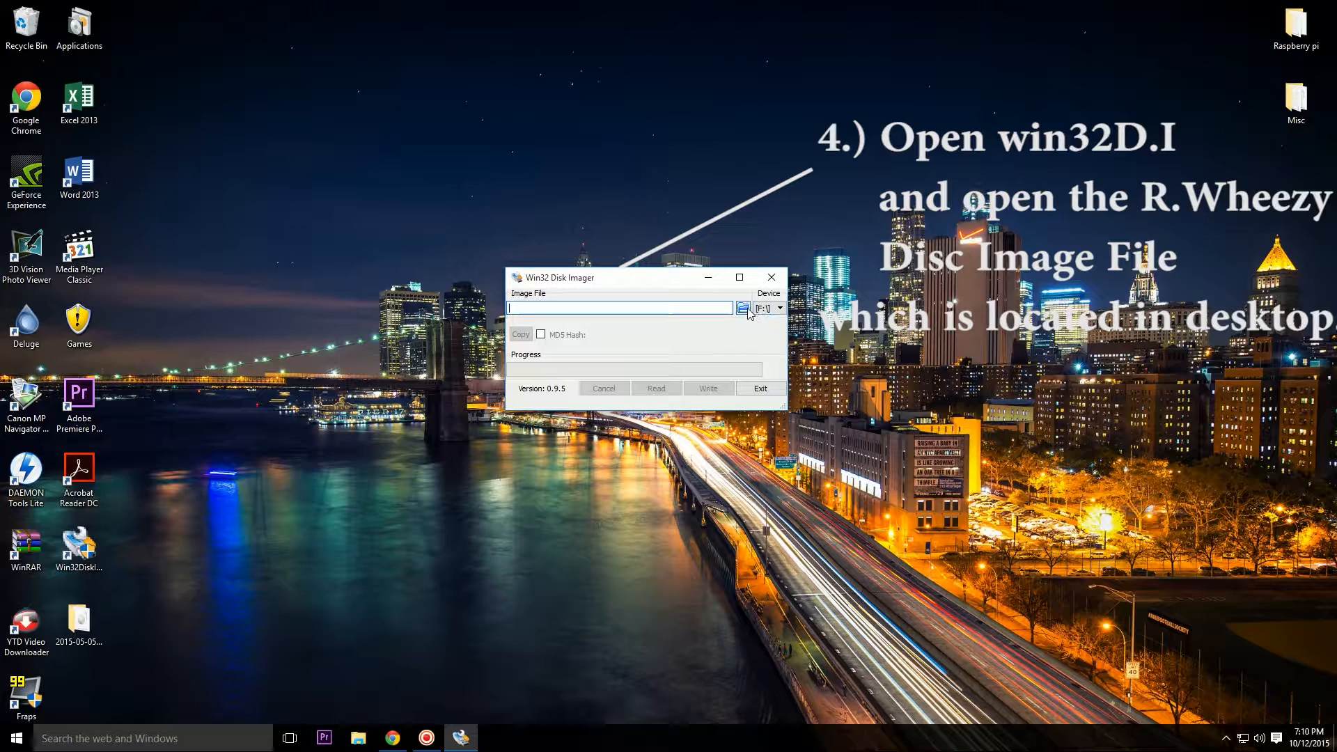
Load 2015-05-05-raspbian-wheezy.img from the Desktop folder as the image file
{"action": "left_click", "coordinate": [743, 308]}
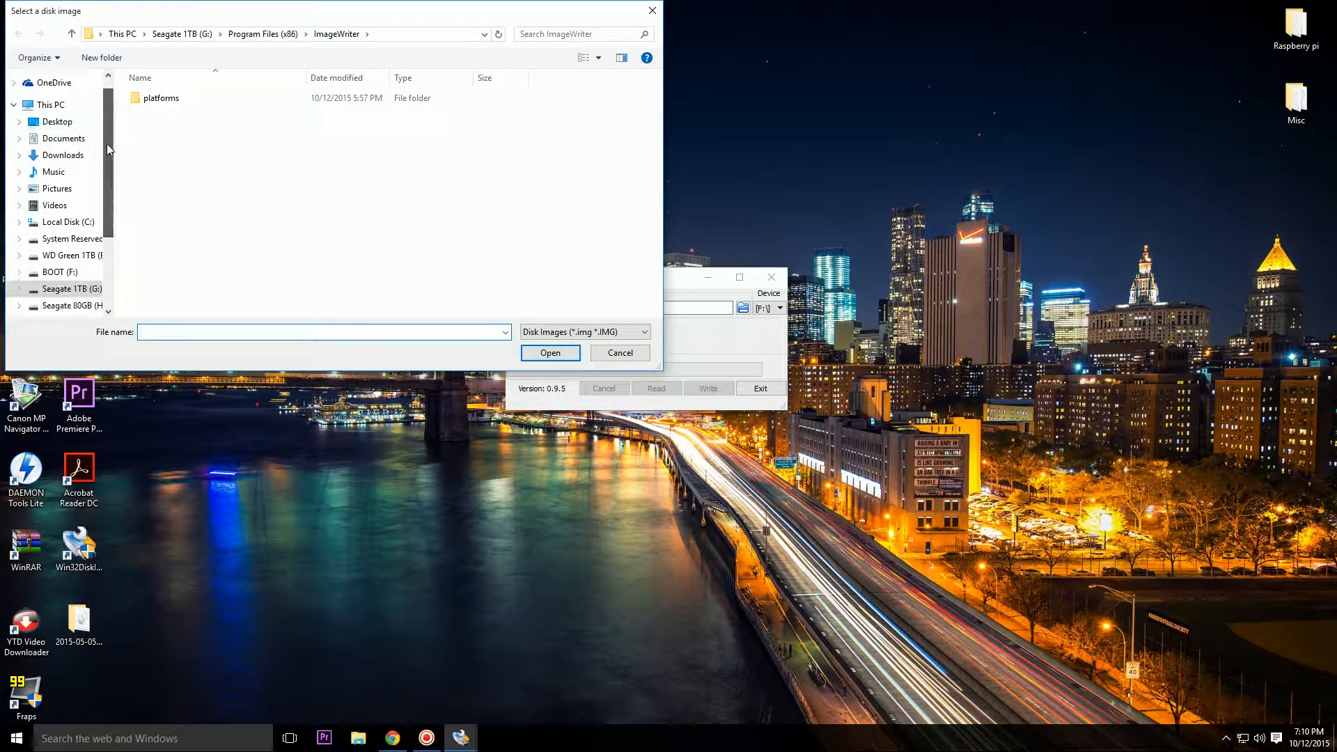
{"action": "left_click", "coordinate": [57, 122]}
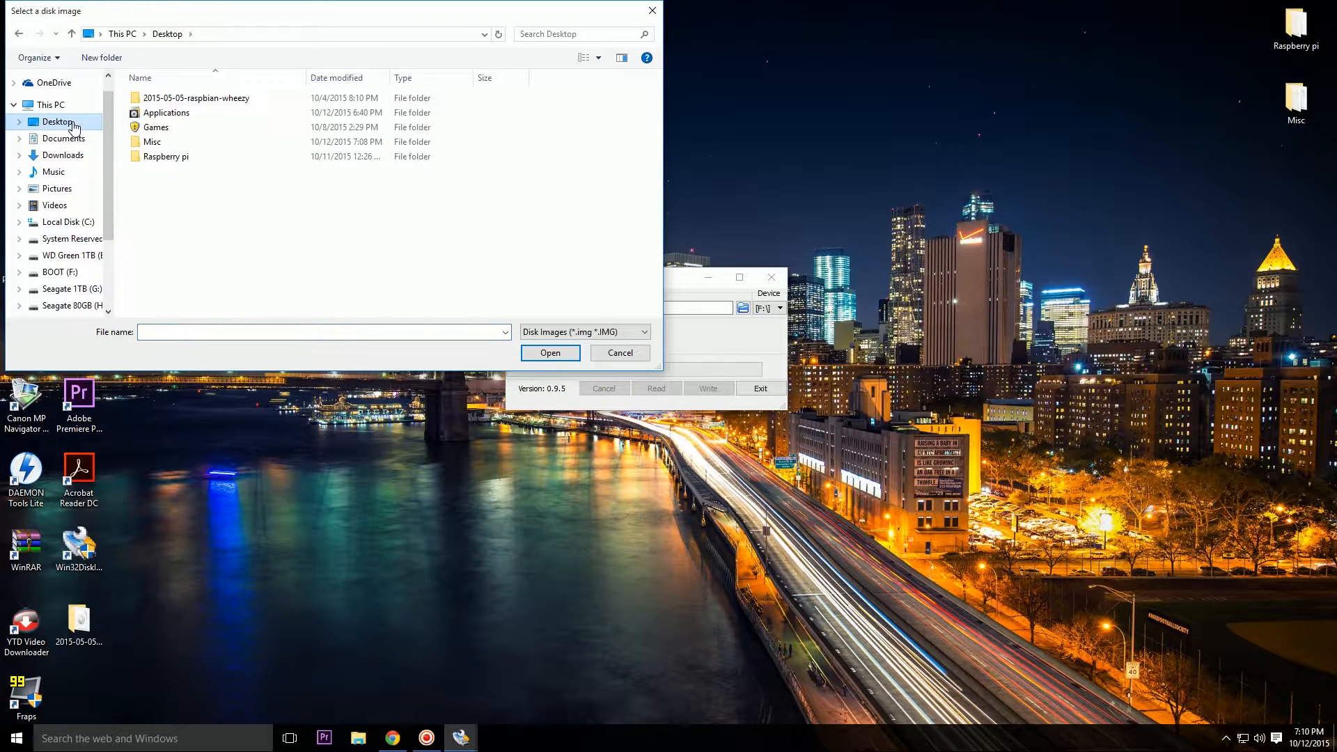
{"action": "double_click", "coordinate": [195, 98]}
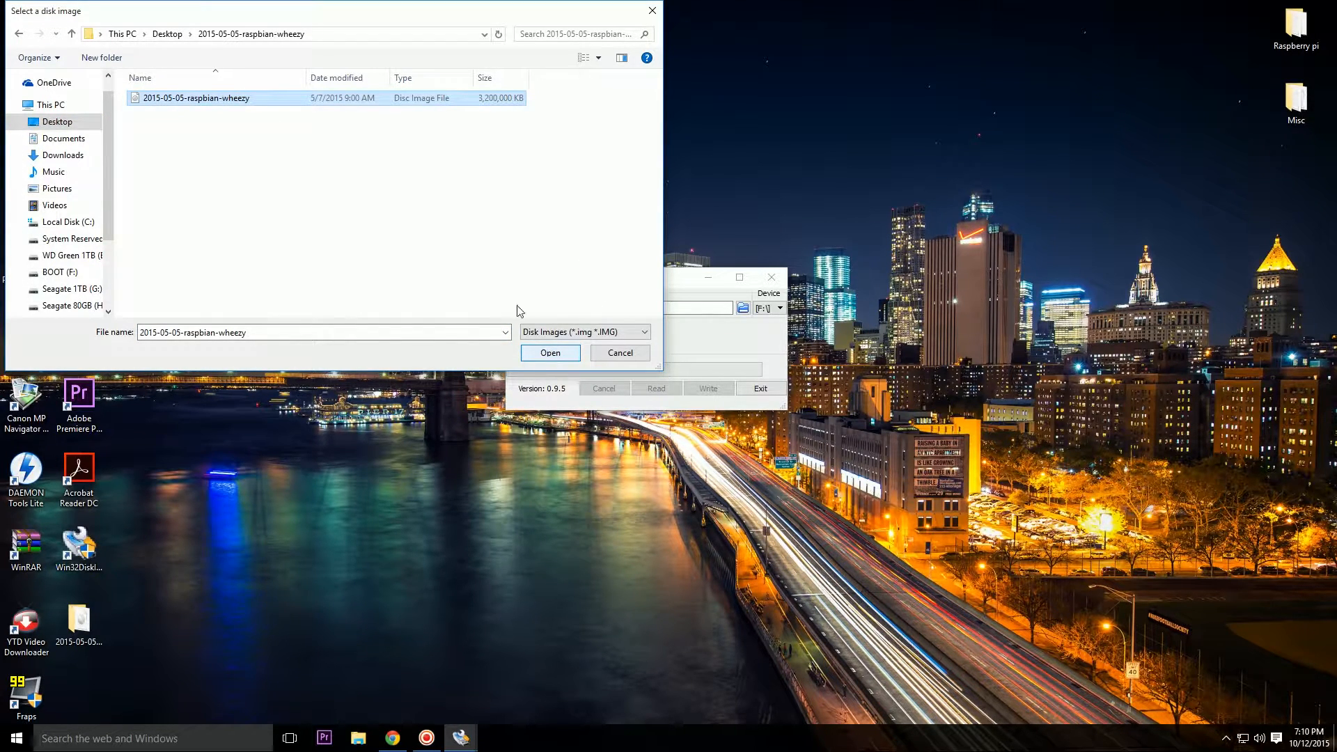
{"action": "left_click", "coordinate": [550, 352]}
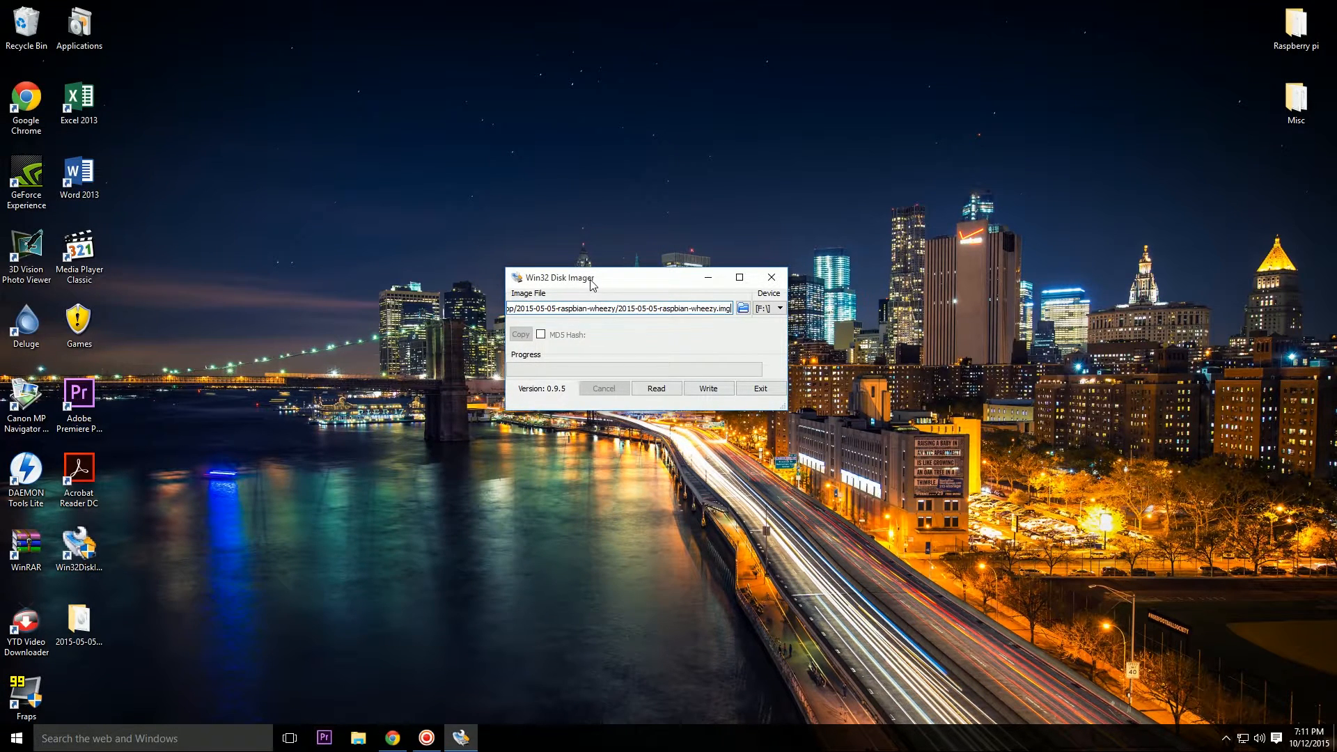
{"action": "mouse_move", "coordinate": [781, 322]}
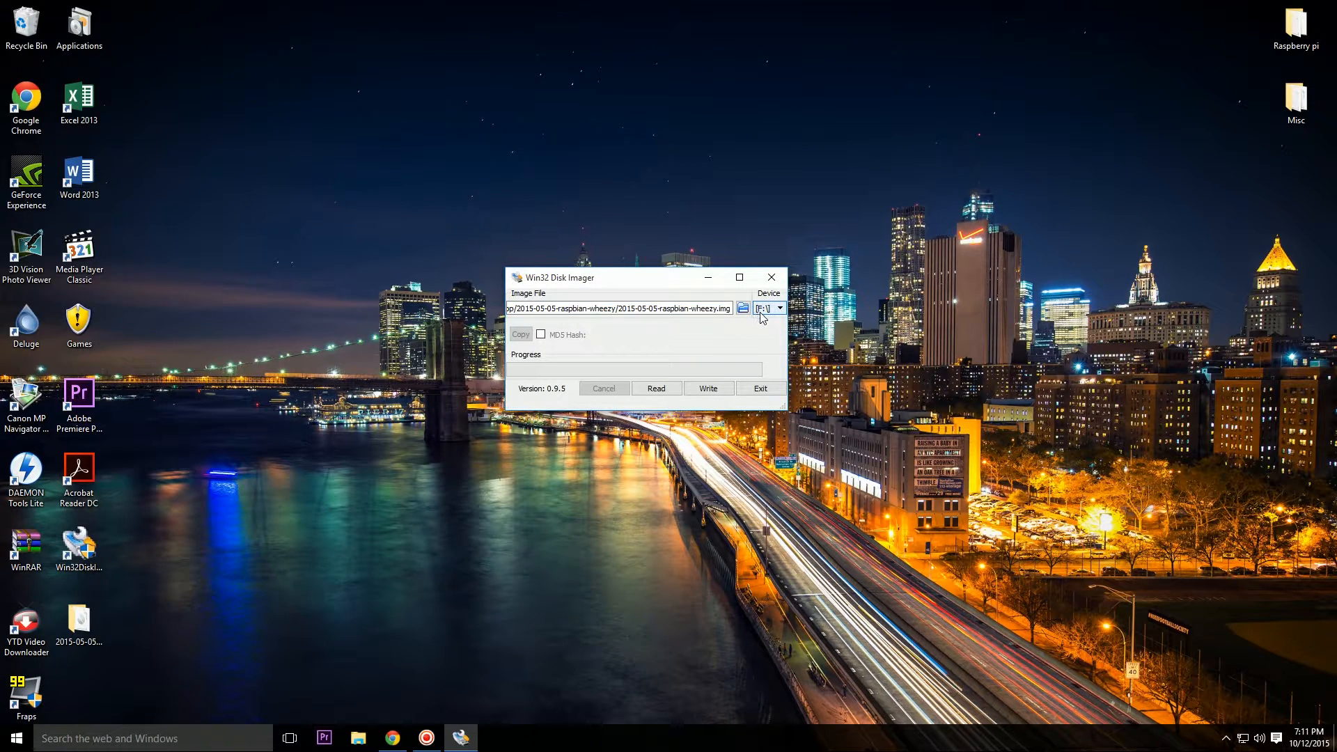
{"action": "mouse_move", "coordinate": [368, 706]}
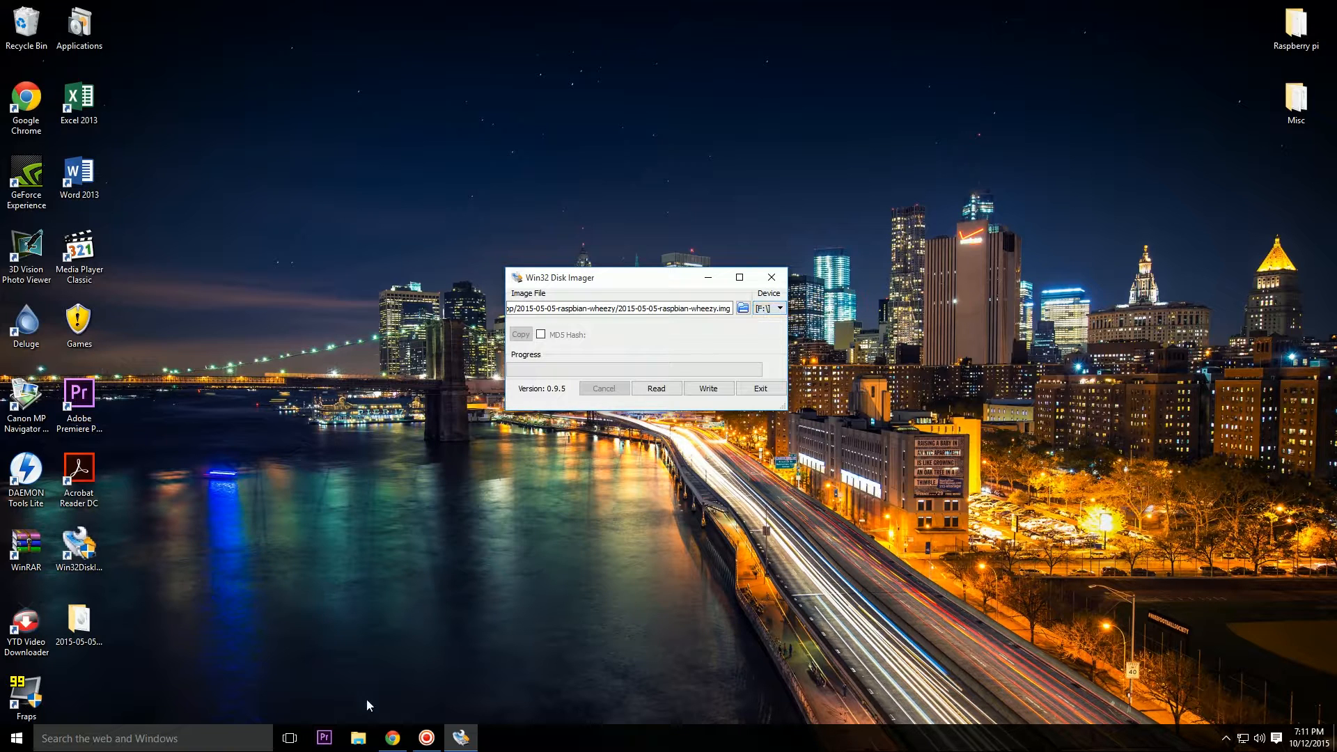
{"action": "left_click", "coordinate": [357, 738]}
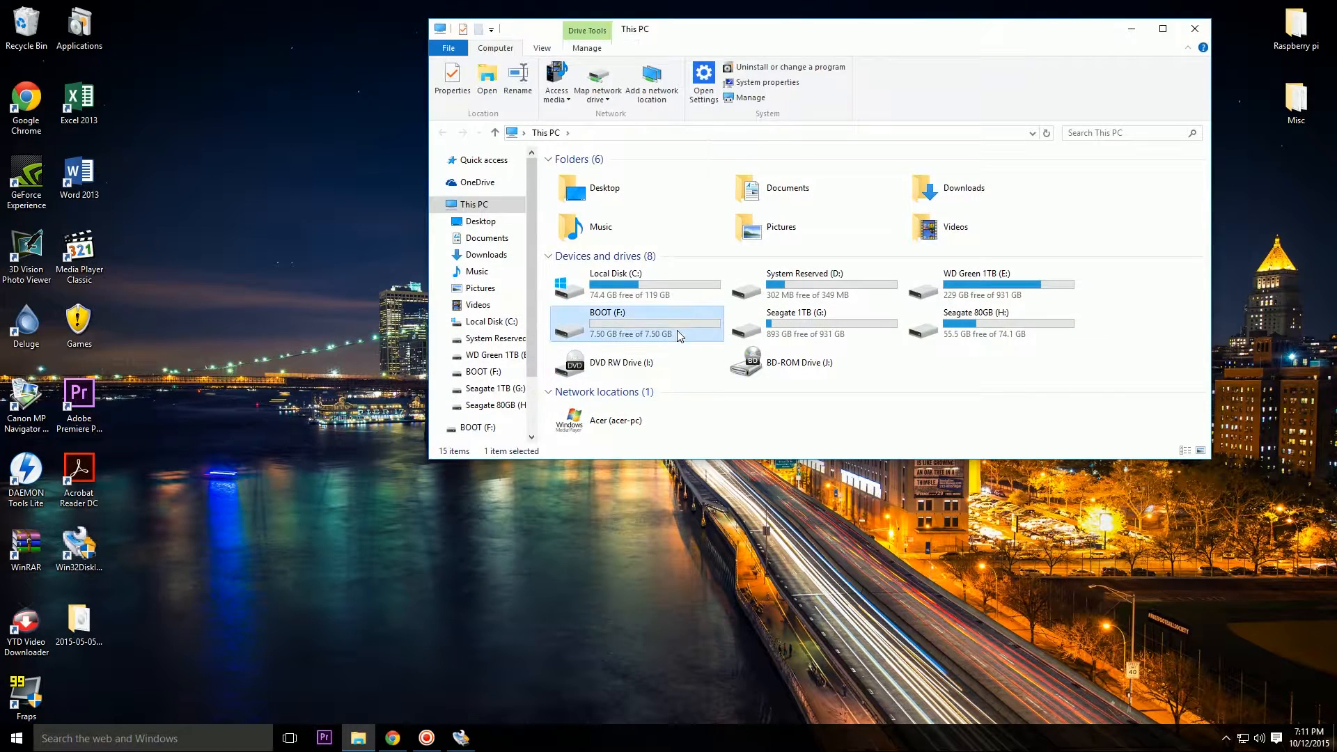
{"action": "mouse_move", "coordinate": [618, 326]}
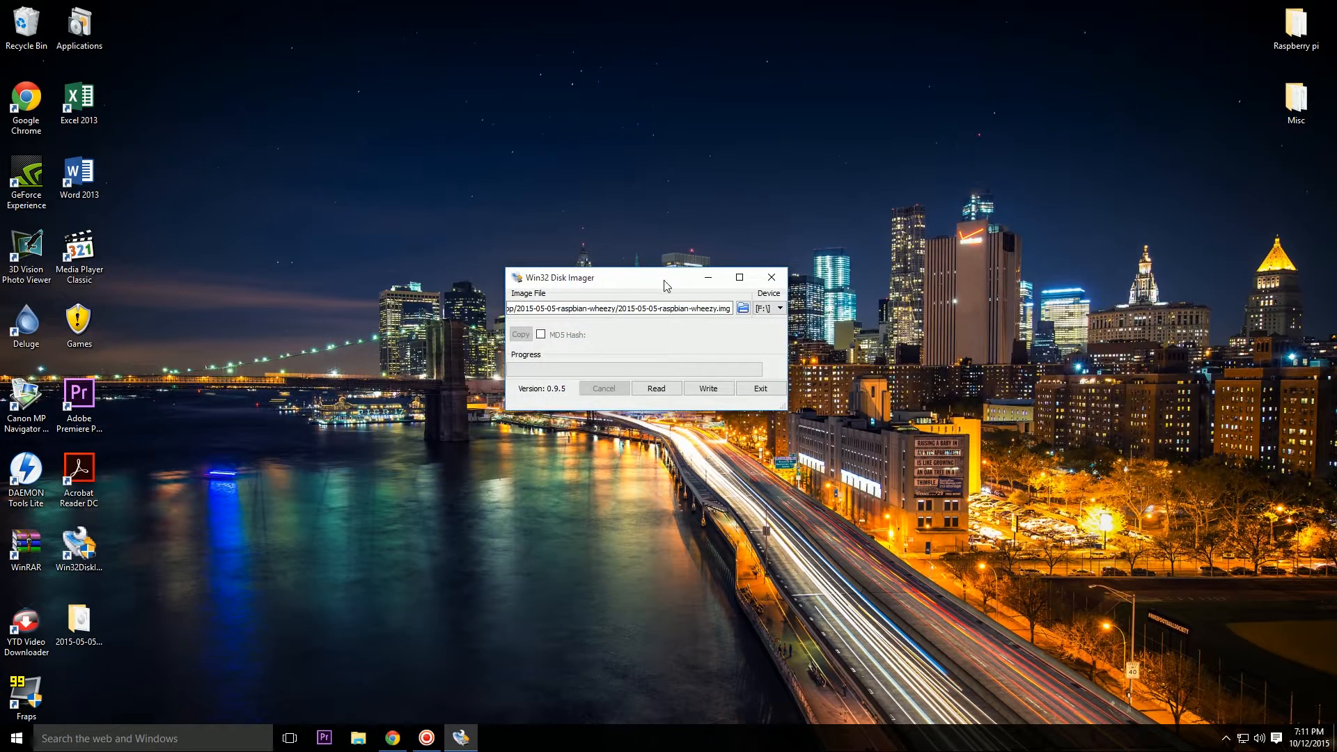
{"action": "left_click_drag", "start_coordinate": [665, 277], "coordinate": [663, 297]}
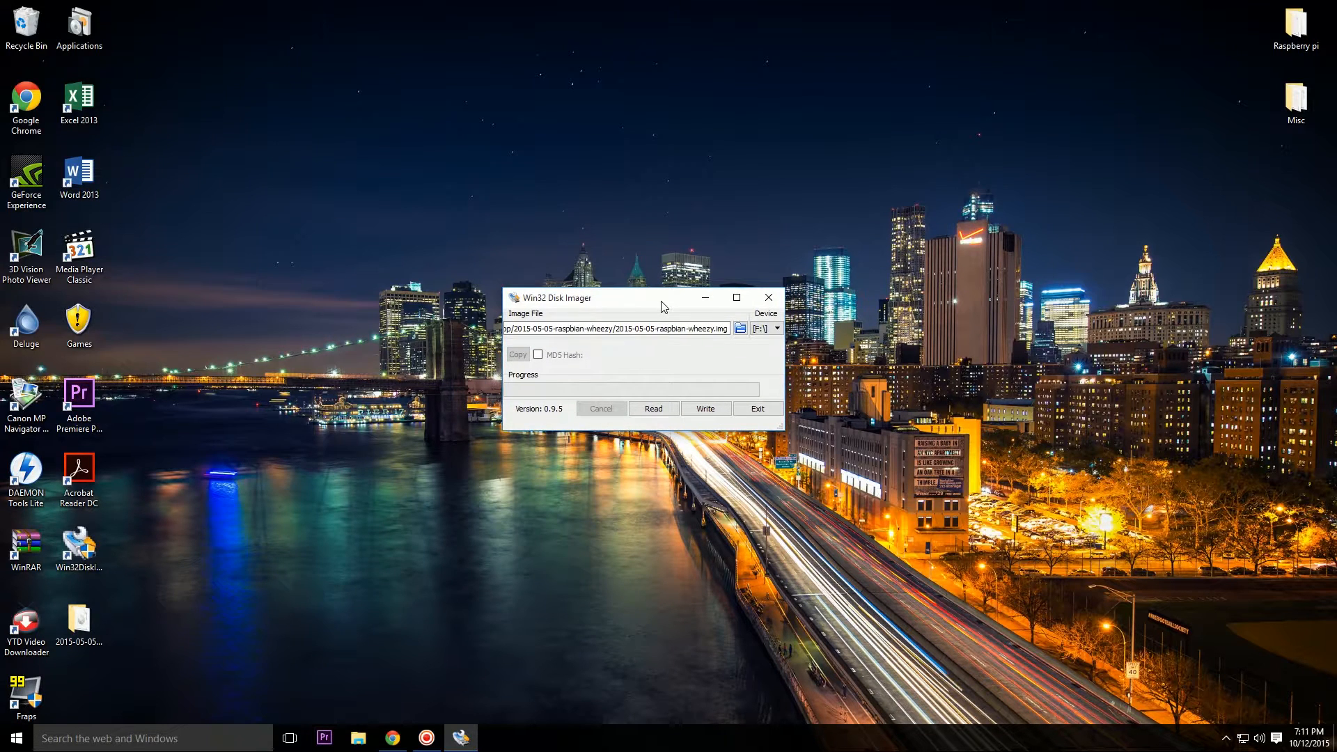
Write the wheezy image to drive F:, confirming the overwrite and acknowledging success
{"action": "left_click", "coordinate": [704, 408]}
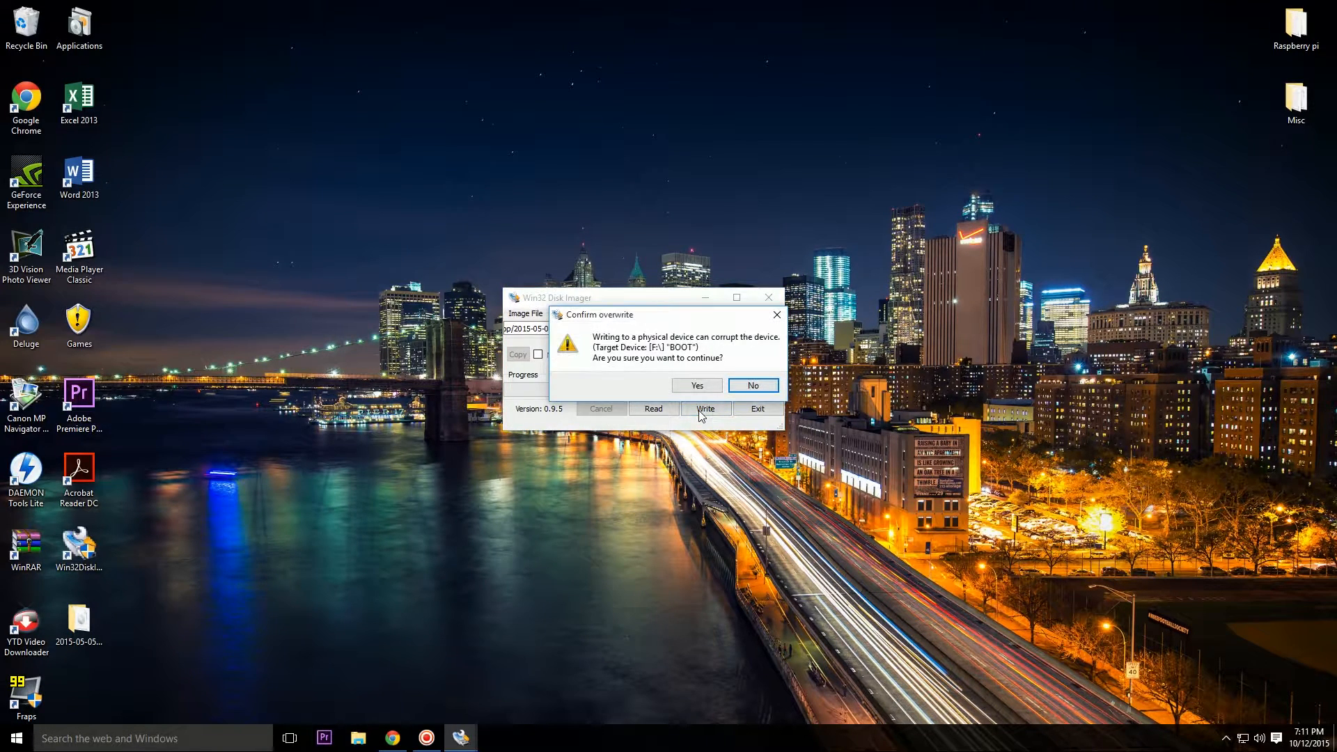
{"action": "left_click", "coordinate": [696, 385]}
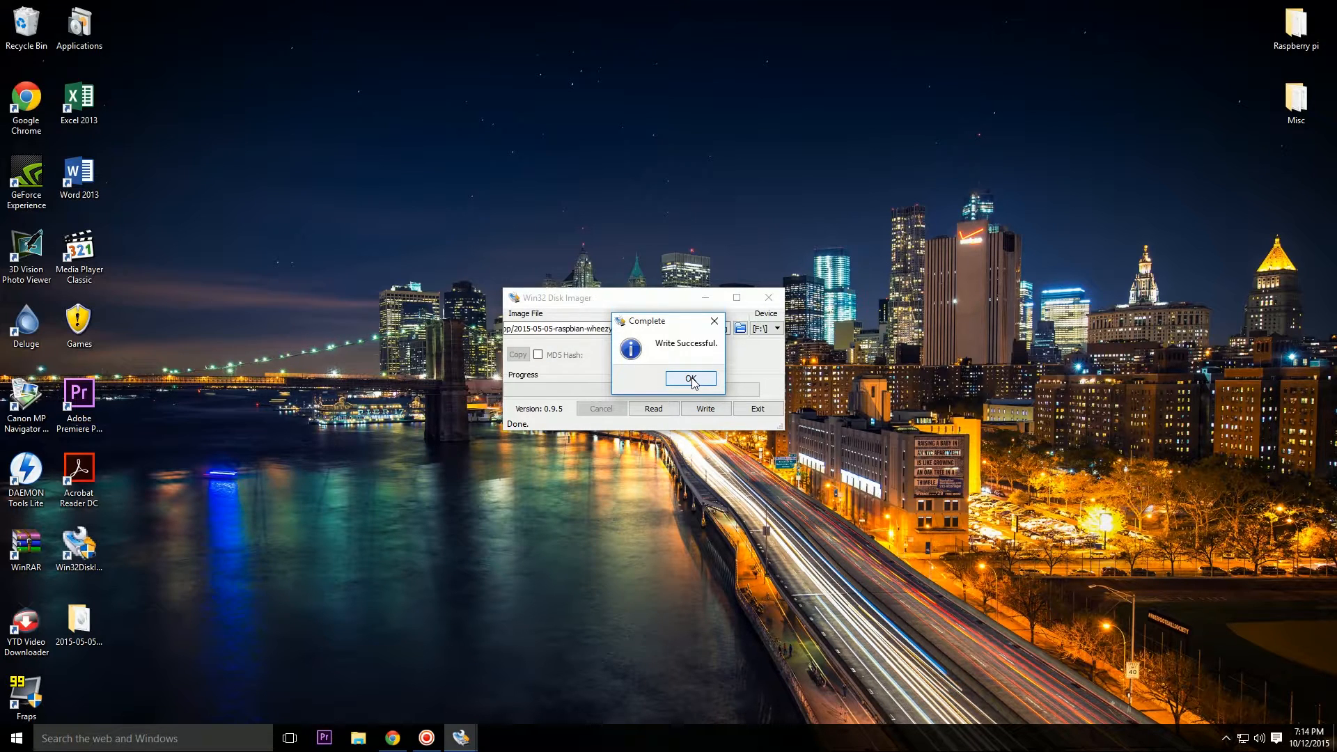
{"action": "left_click", "coordinate": [691, 379]}
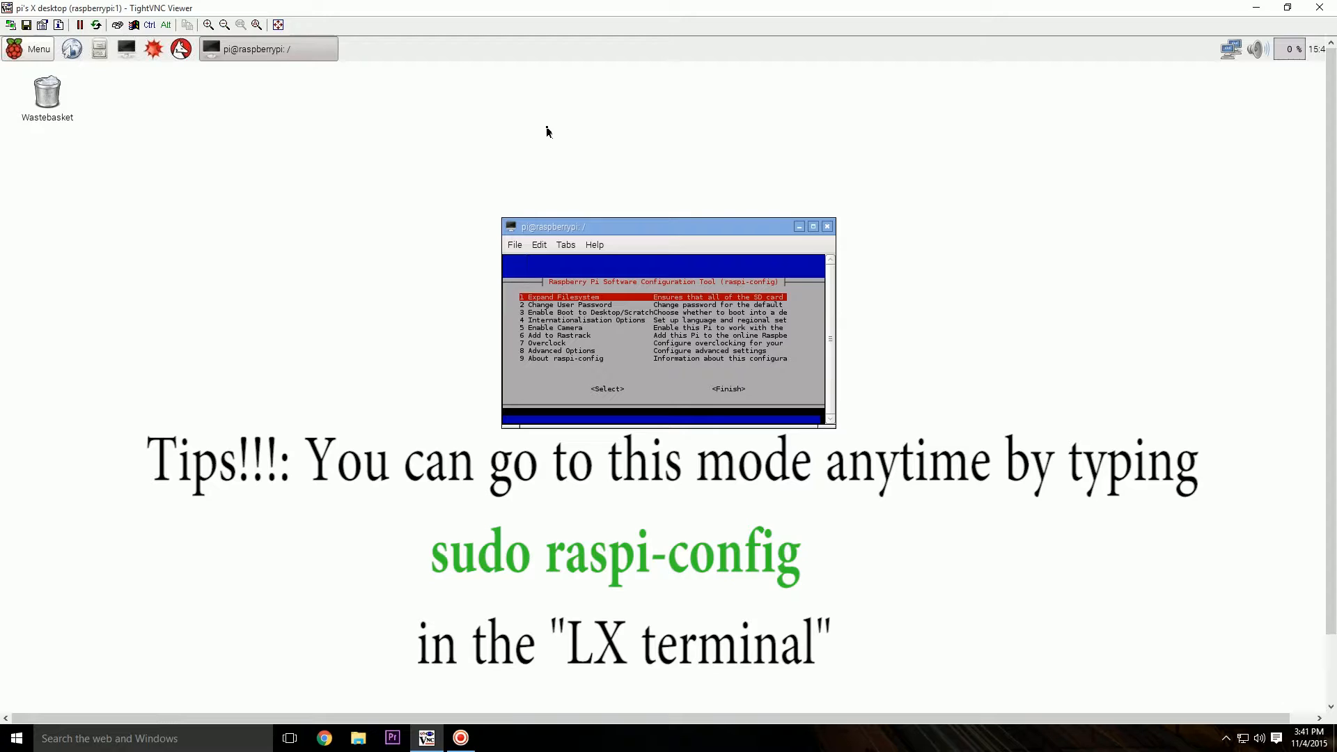
{"action": "mouse_move", "coordinate": [687, 236]}
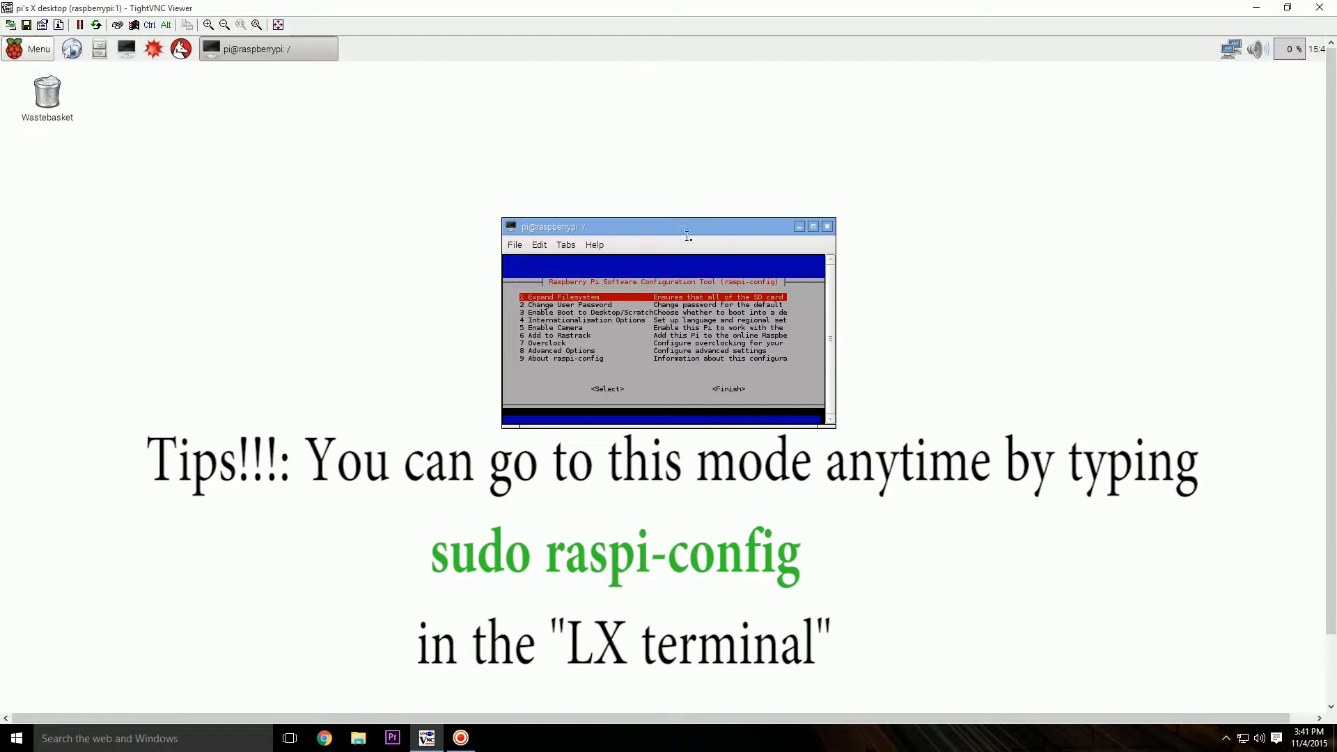
Drag the raspi-config terminal window toward the centre of the remote desktop
{"action": "left_click_drag", "start_coordinate": [687, 226], "coordinate": [655, 237]}
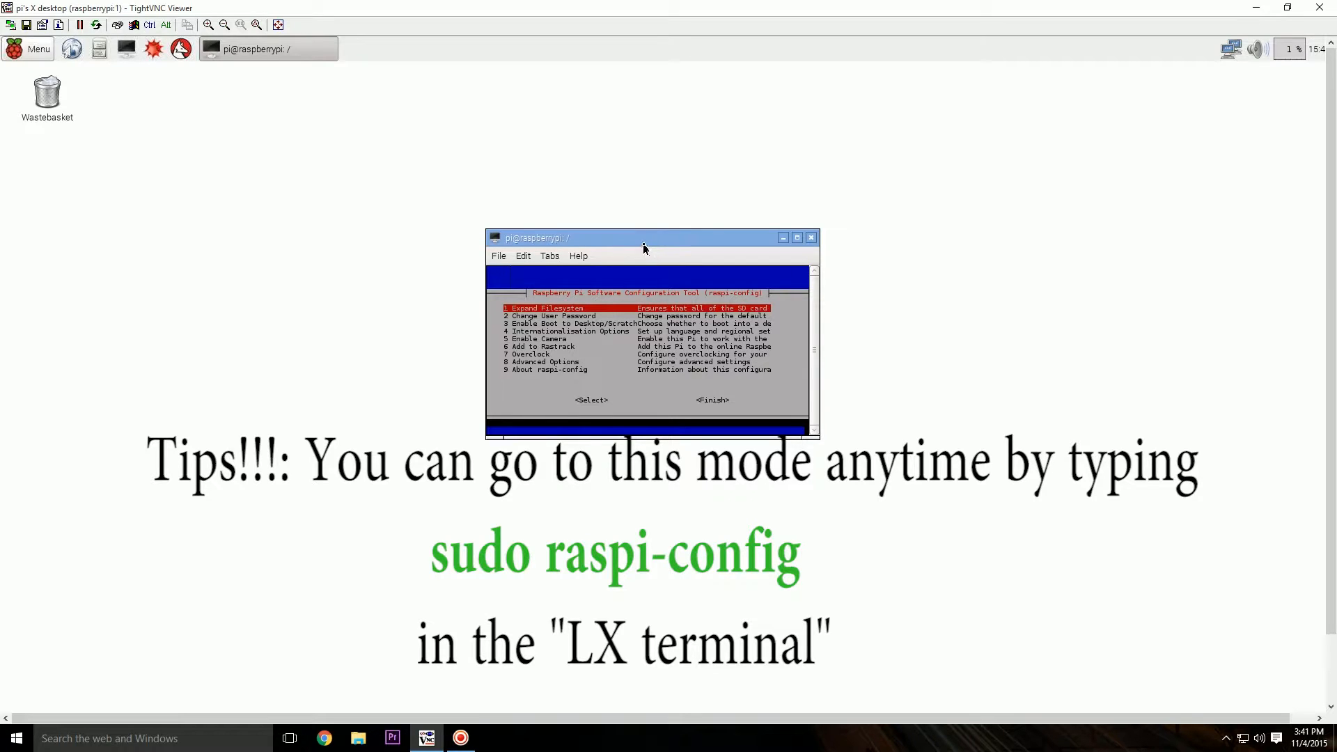
{"action": "left_click_drag", "start_coordinate": [643, 236], "coordinate": [608, 250]}
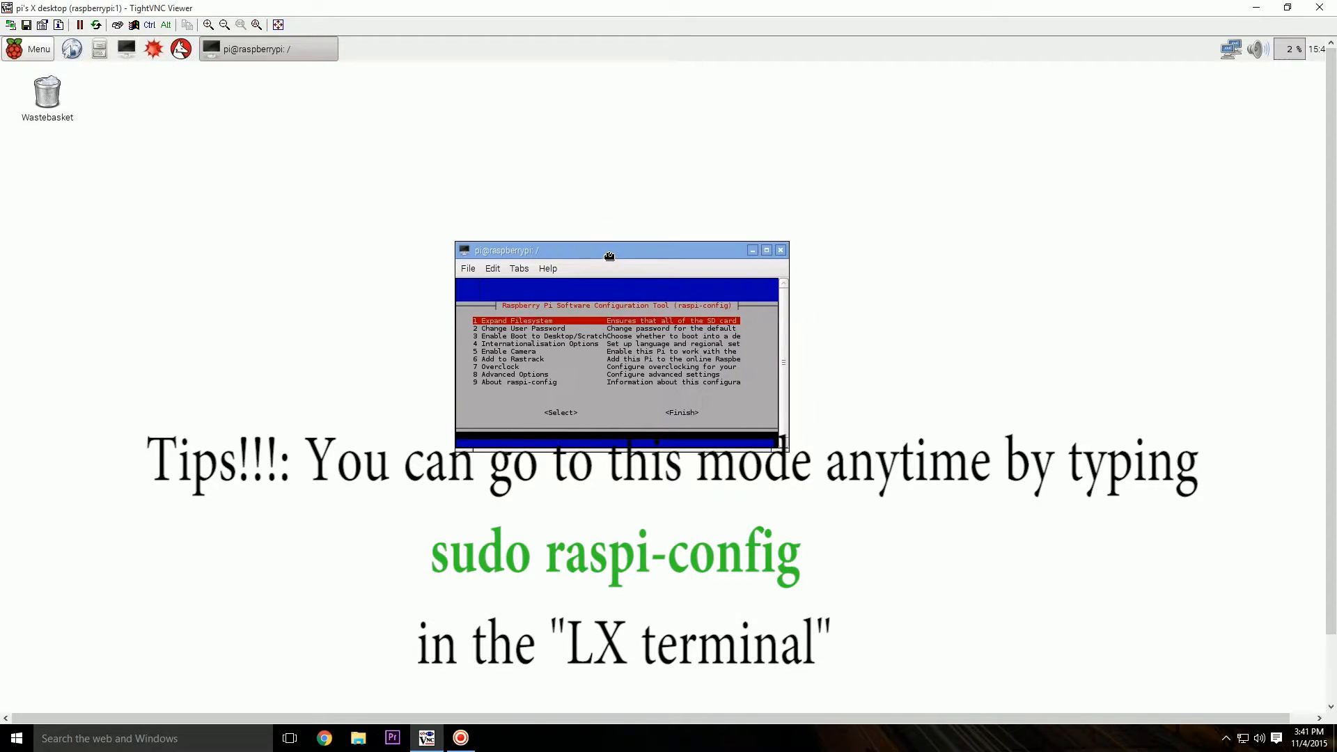
{"action": "left_click_drag", "start_coordinate": [610, 255], "coordinate": [605, 244]}
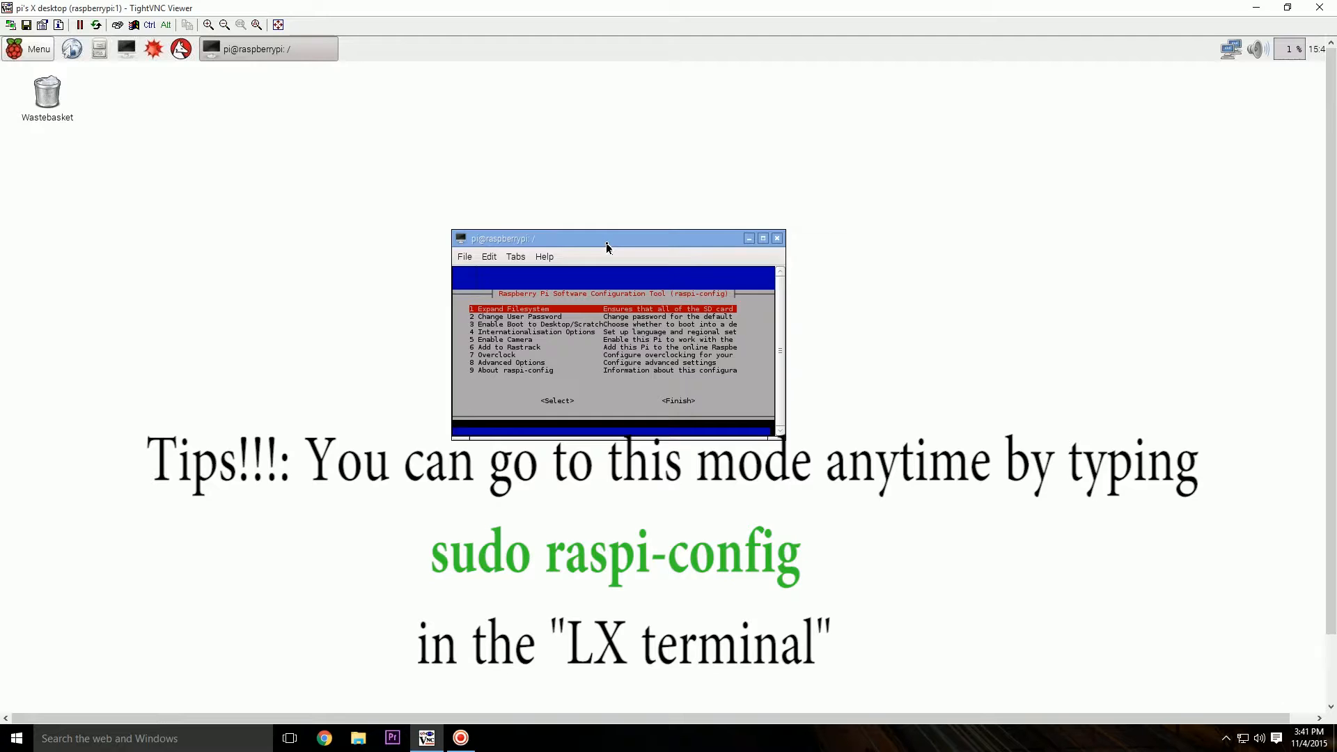
{"action": "left_click_drag", "start_coordinate": [606, 238], "coordinate": [618, 190]}
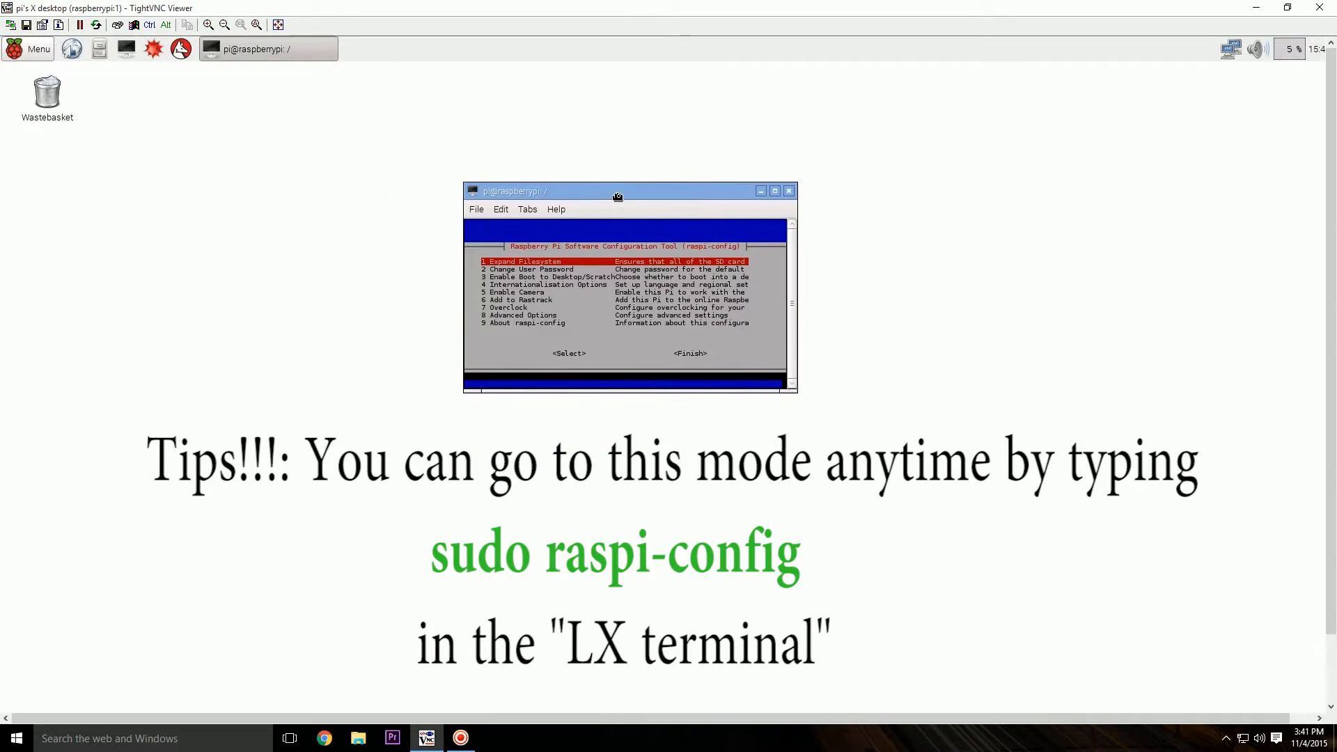
{"action": "mouse_move", "coordinate": [618, 203]}
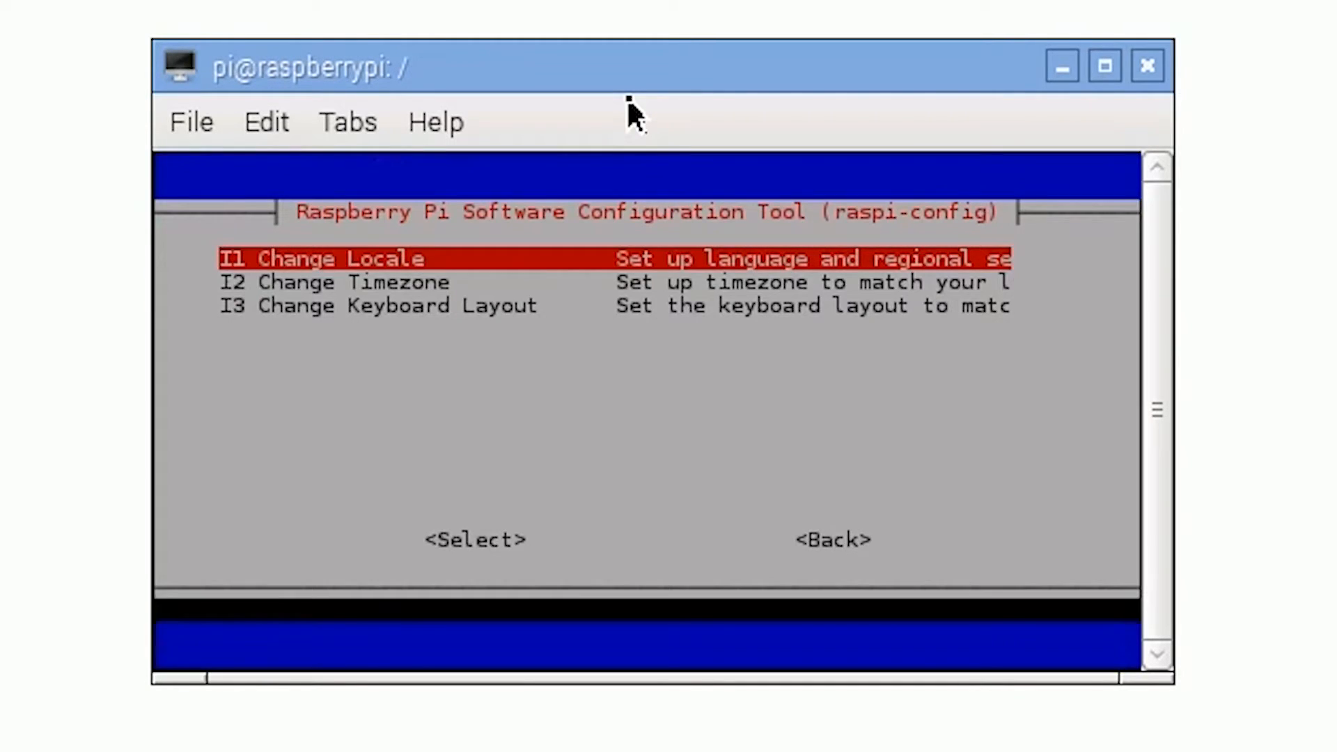
Enable the SSH server through raspi-config's Advanced Options > A4 SSH
{"action": "key", "text": "Down"}
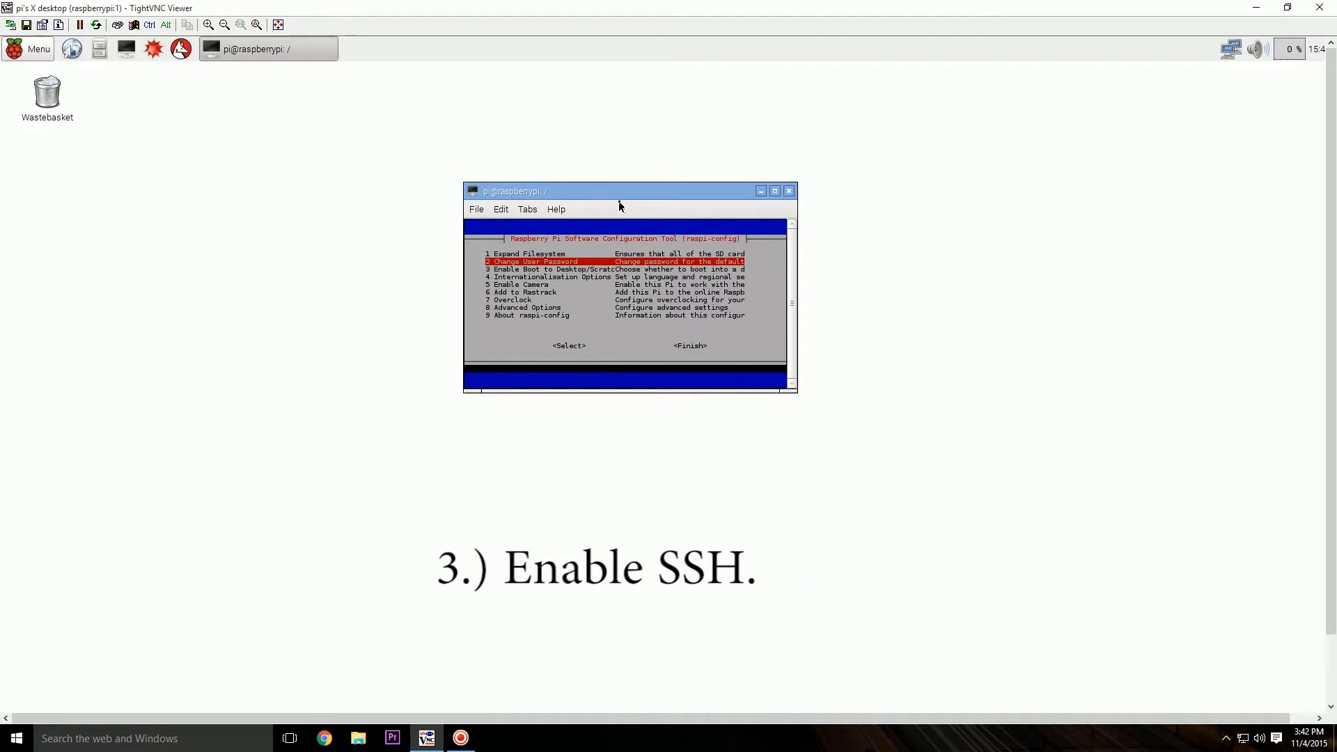
{"action": "key", "text": "Down"}
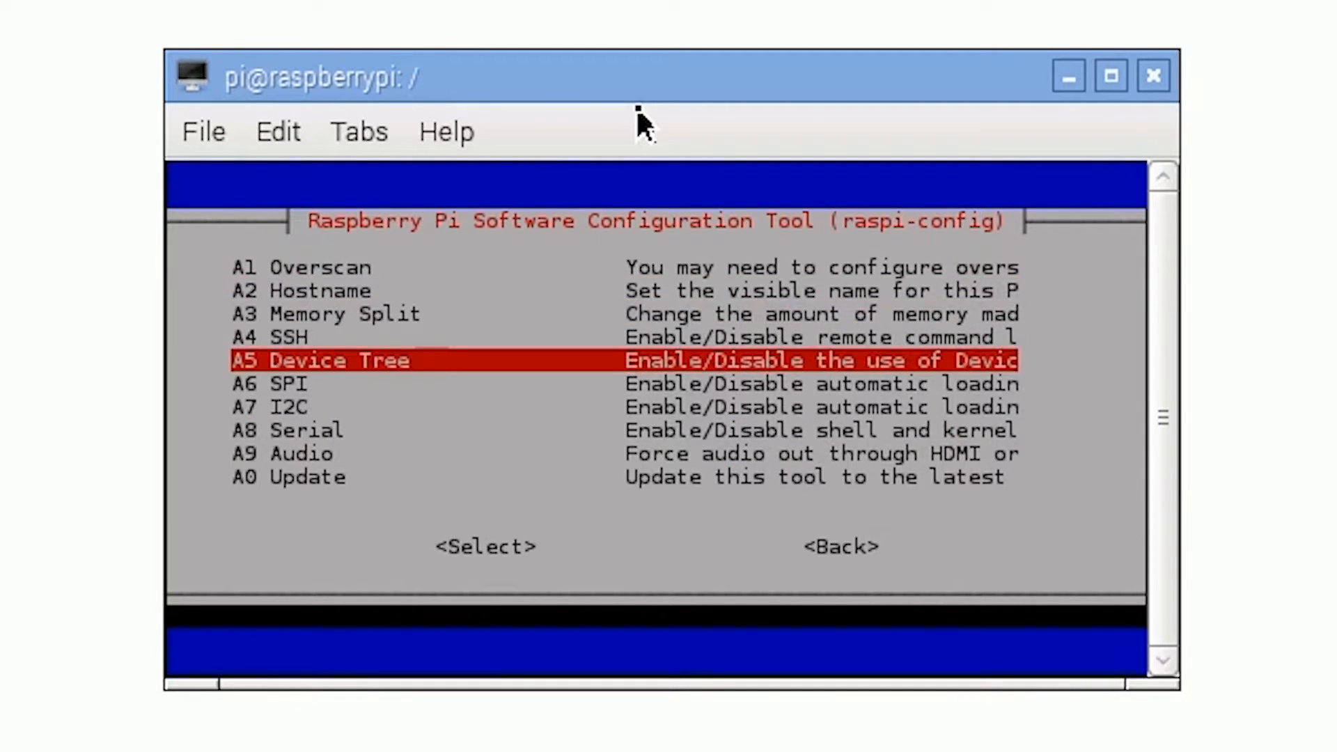
{"action": "key", "text": "up"}
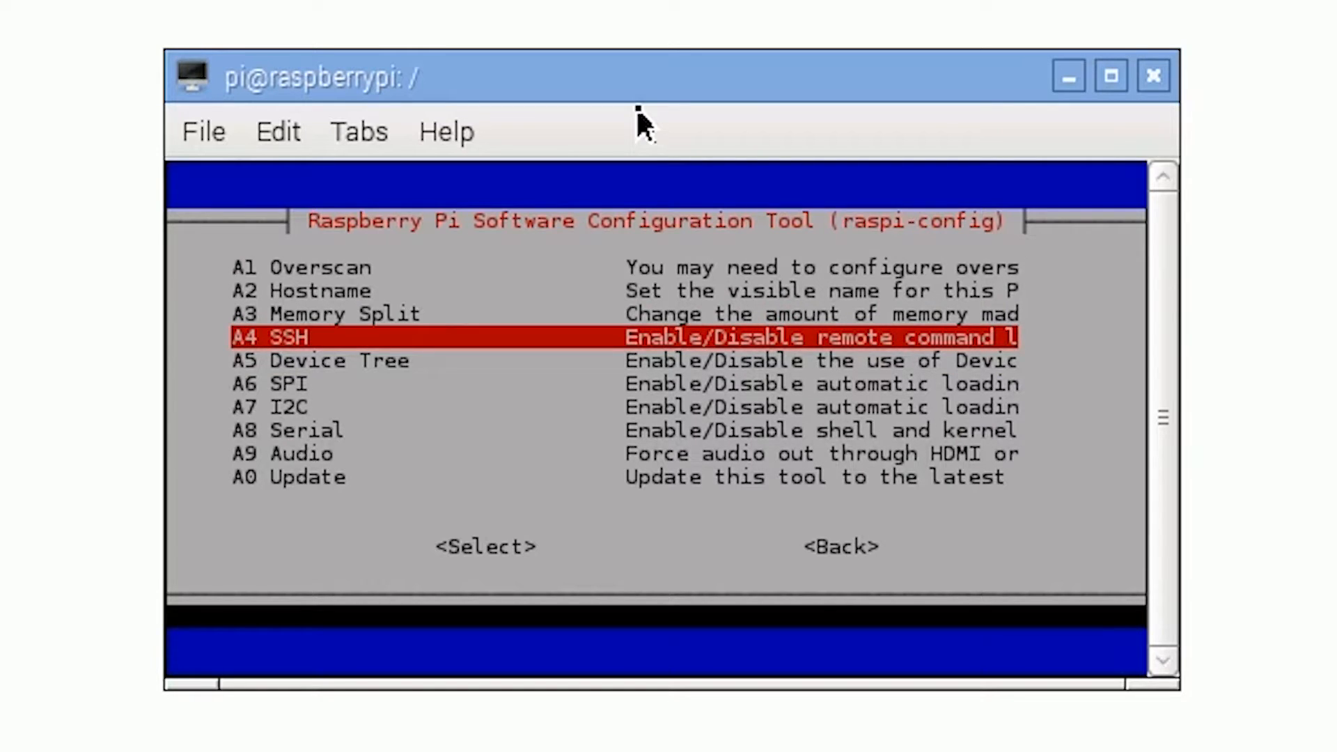
{"action": "left_click", "coordinate": [484, 546]}
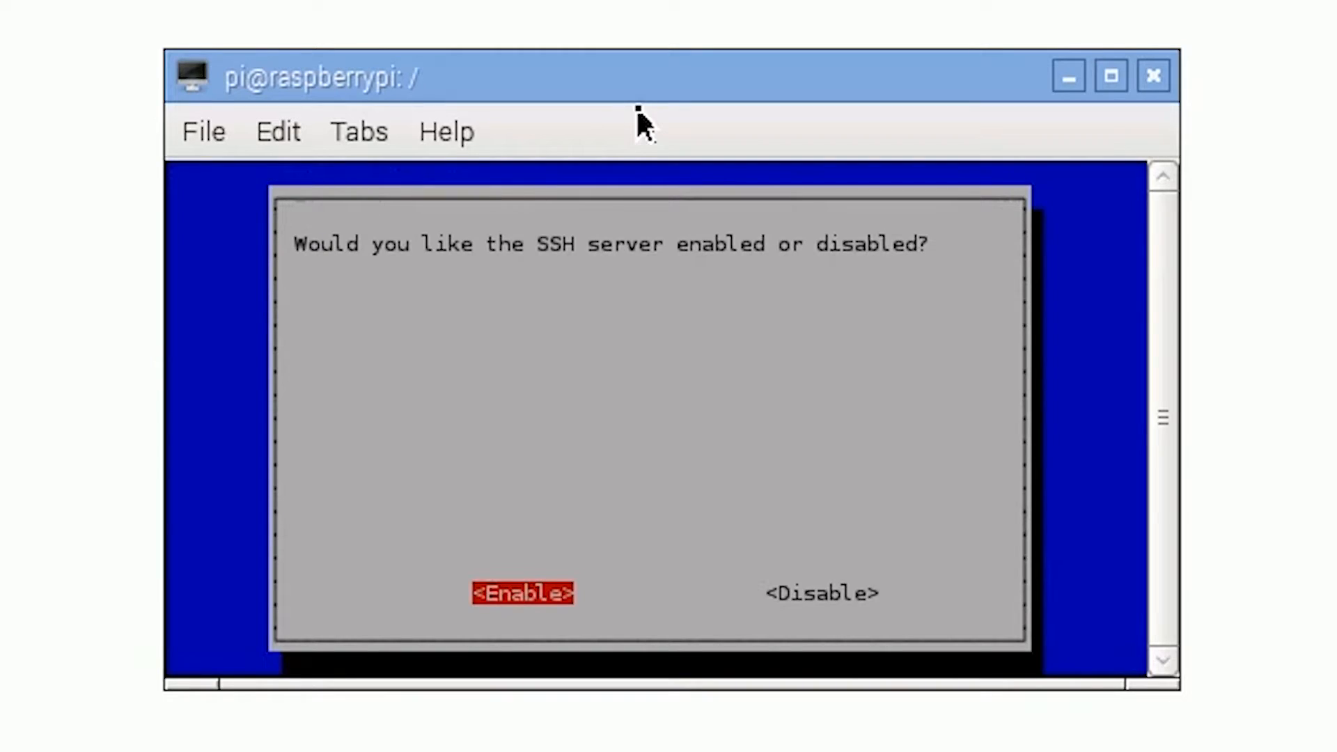
{"action": "key", "text": "Tab"}
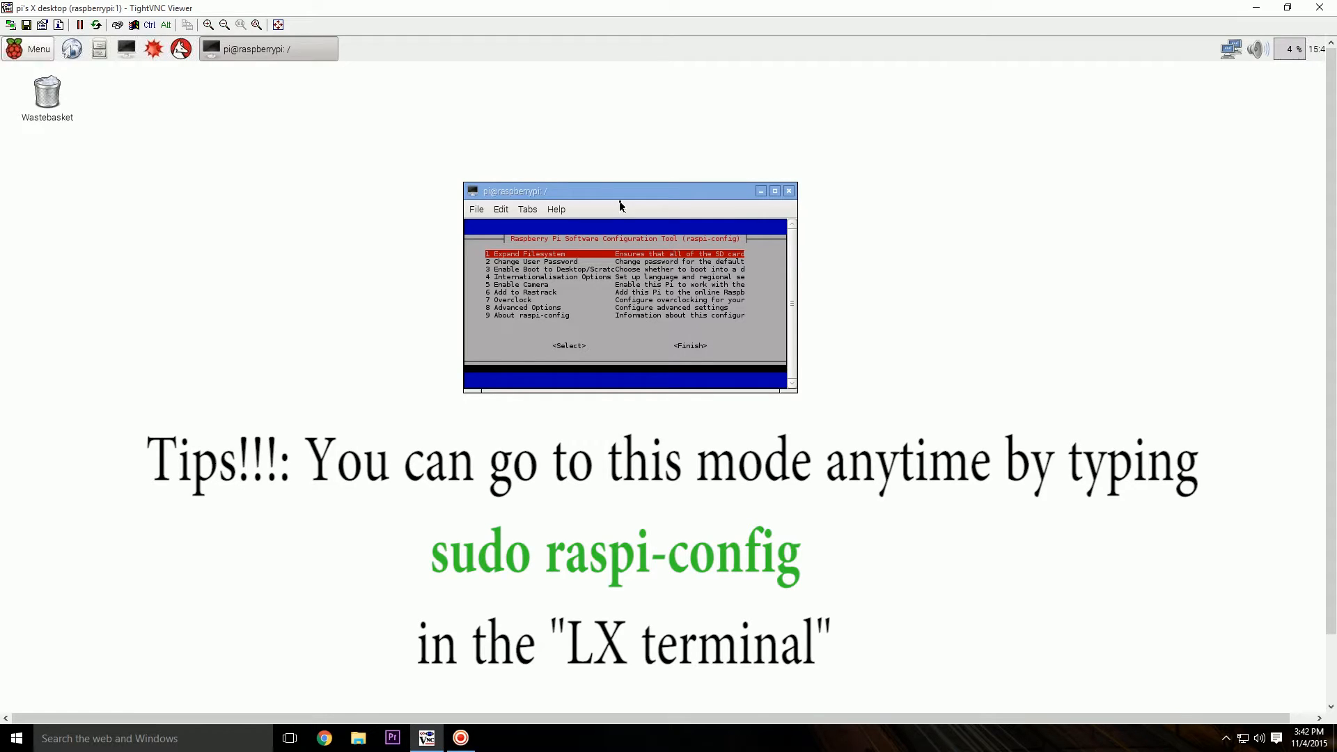
Set the boot option to 'Desktop Log in as user pi' in raspi-config
{"action": "key", "text": "Down"}
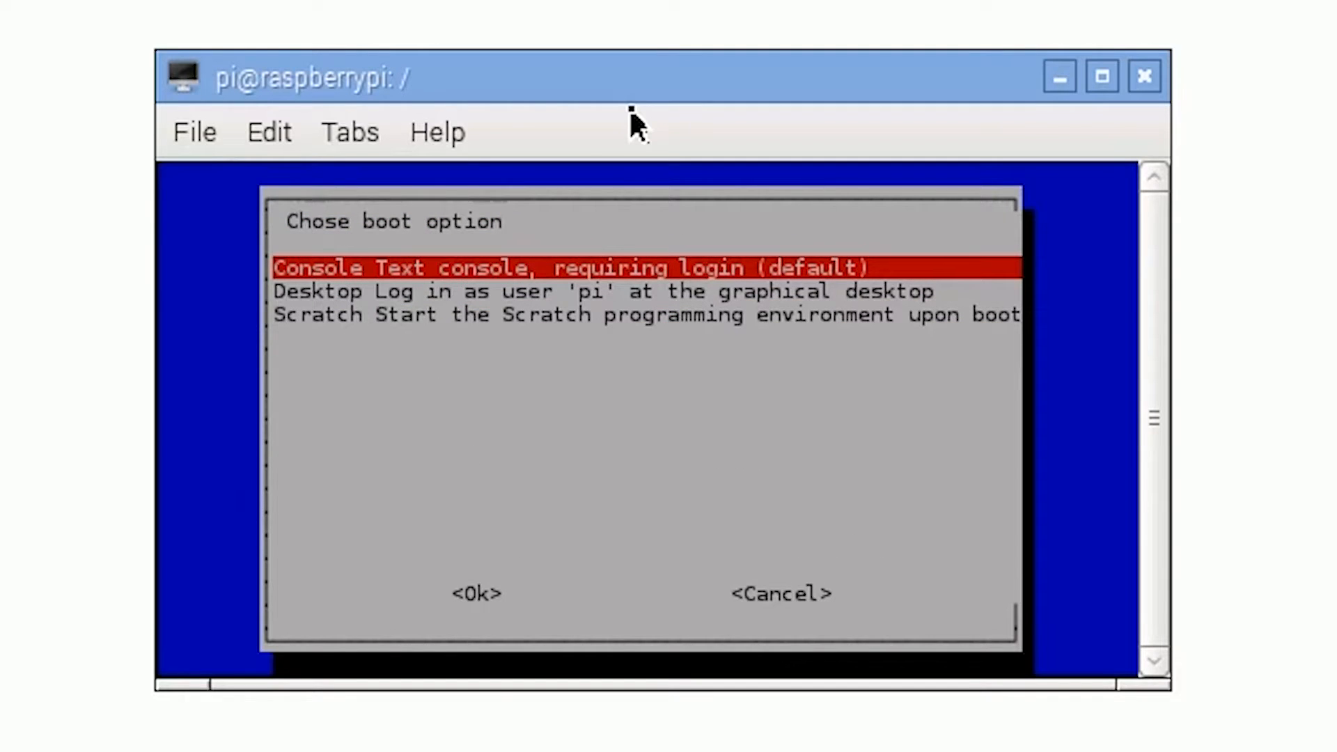
{"action": "key", "text": "Down"}
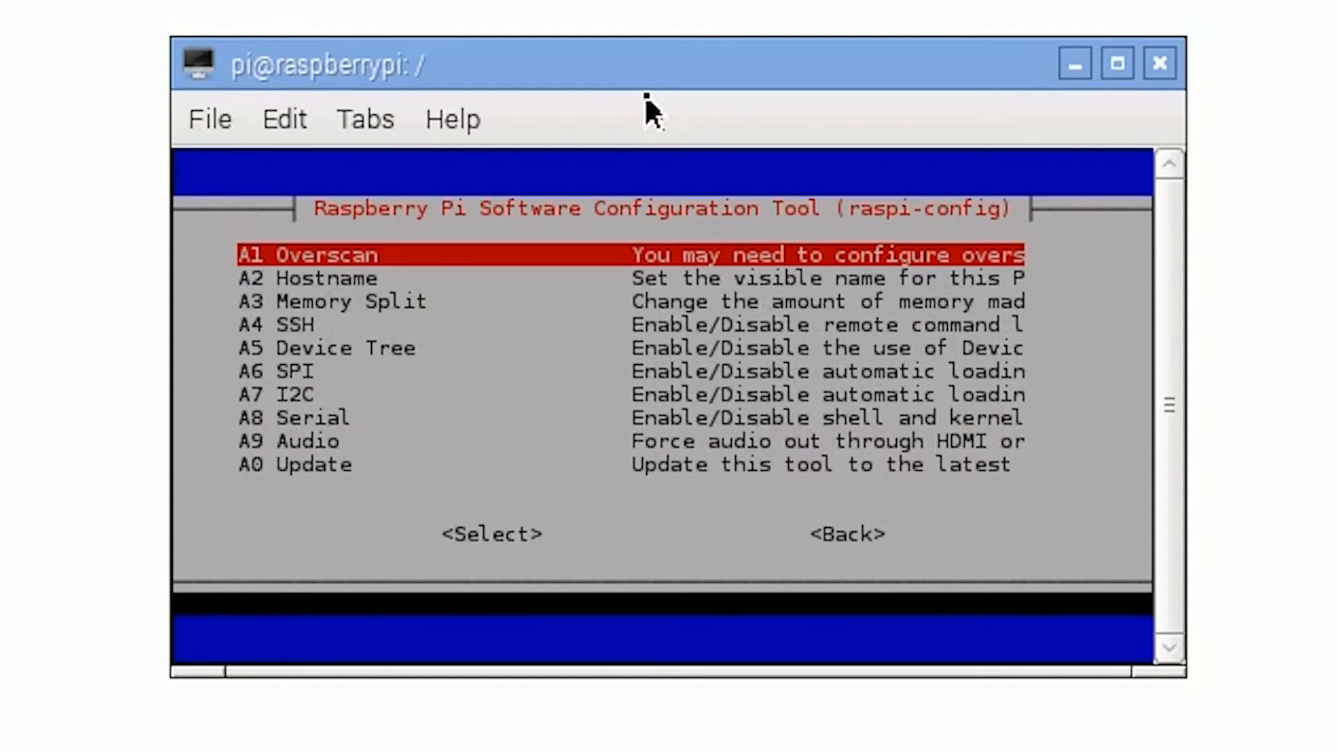
Select Finish to exit raspi-config
{"action": "key", "text": "Down"}
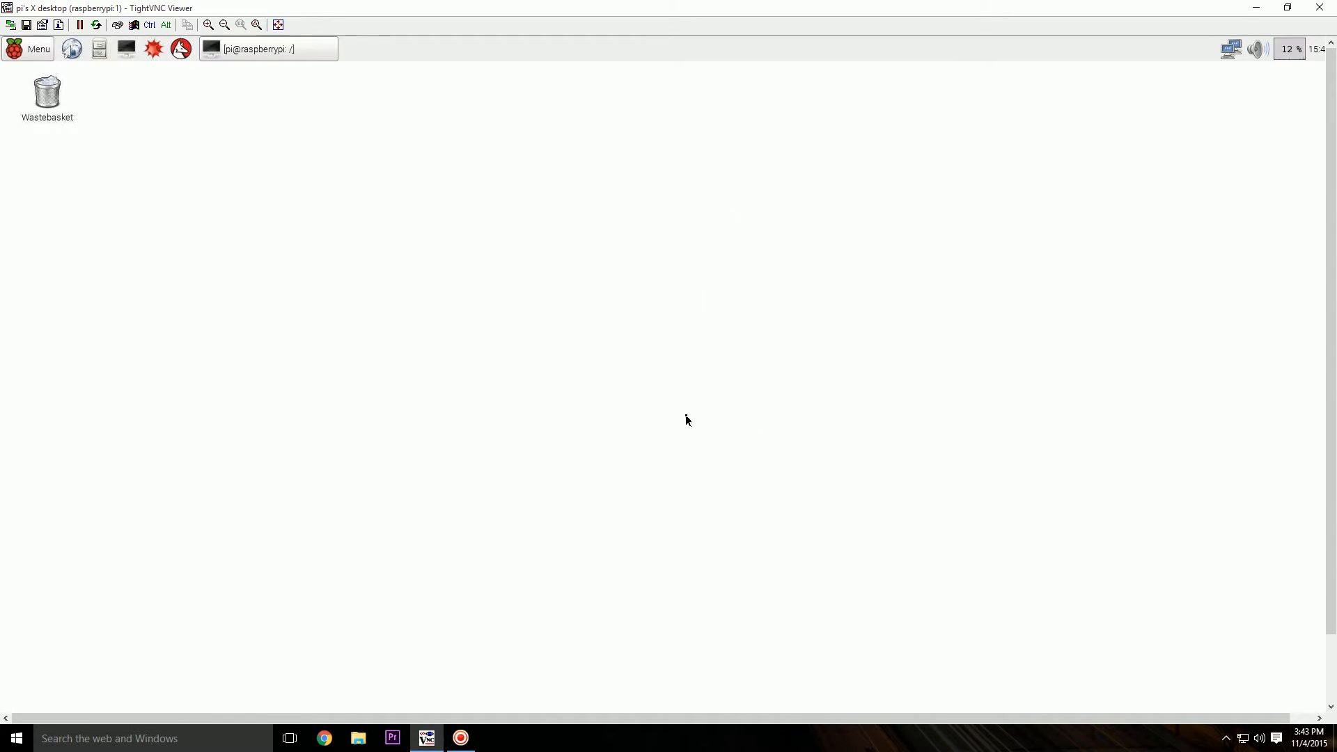
Type 'sudo apt-get update && sudo apt-get upgrade' in a new LXTerminal, then close it
{"action": "left_click", "coordinate": [126, 48]}
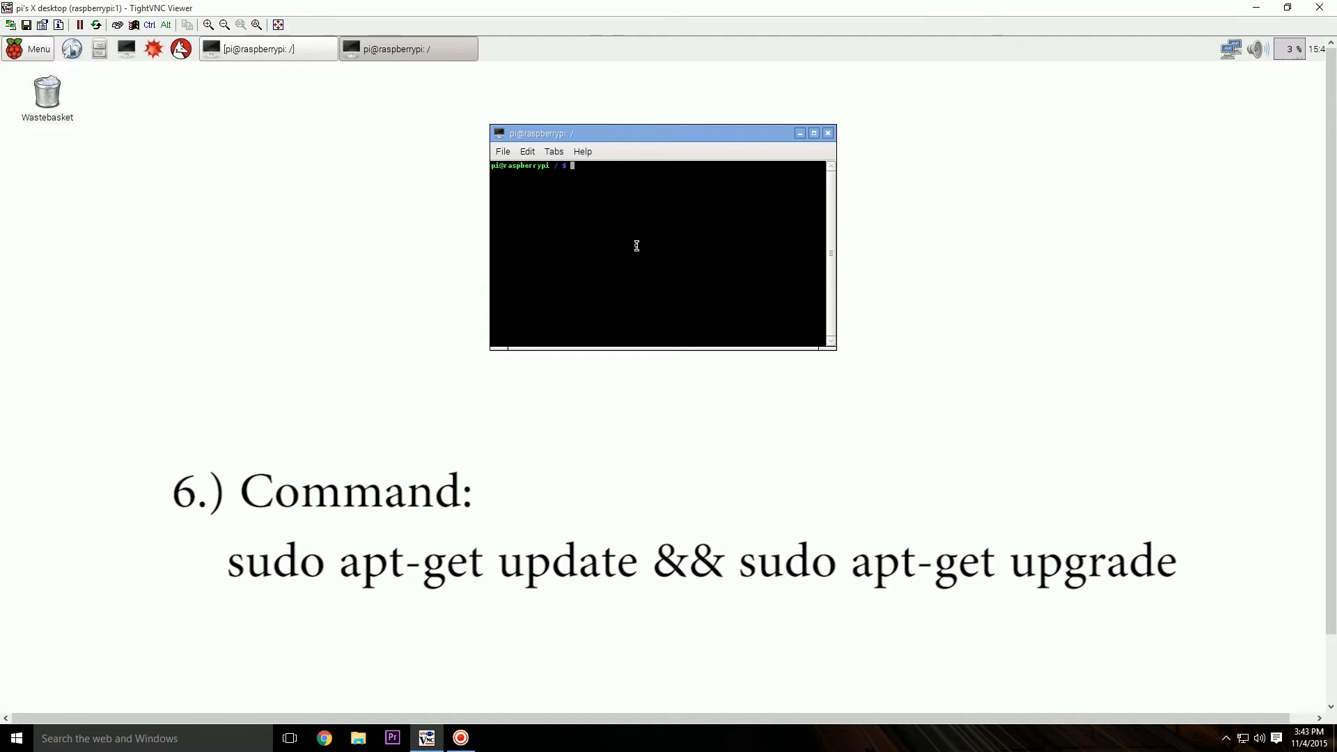
{"action": "type", "text": "sudo"}
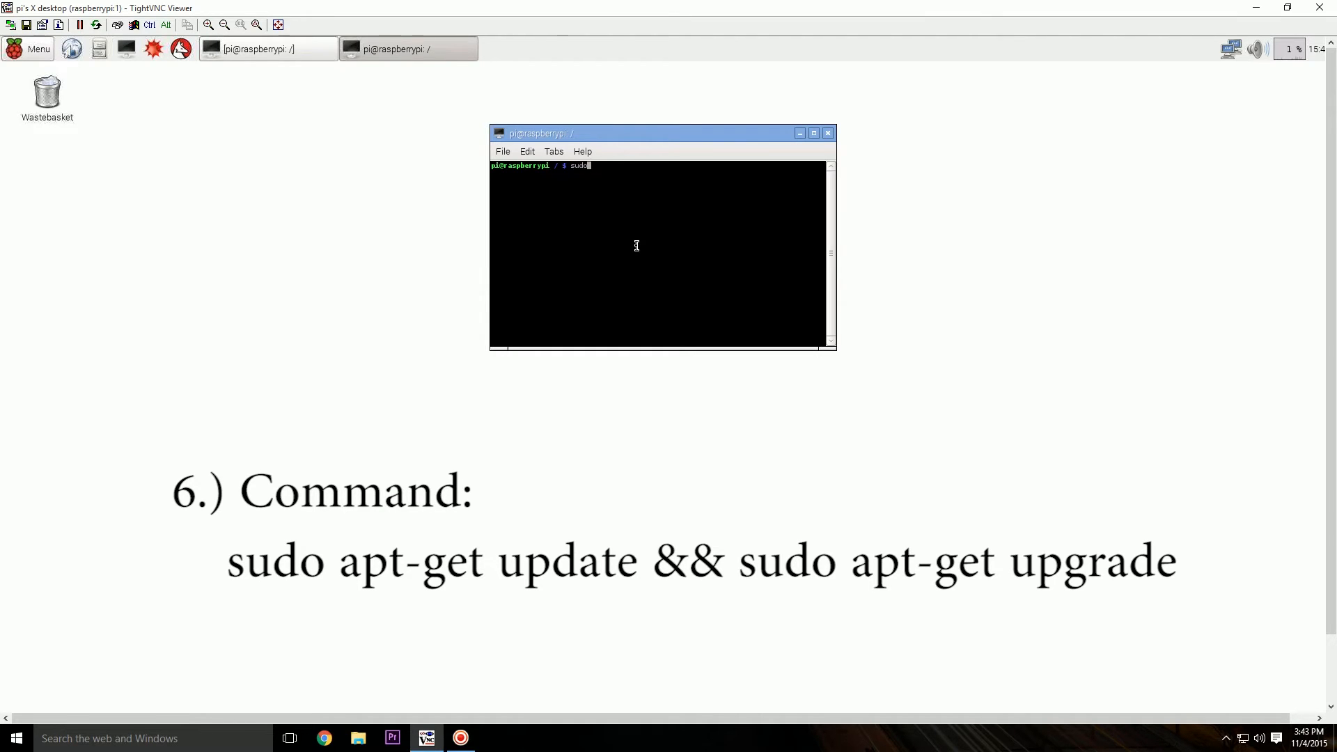
{"action": "type", "text": "apt-get u"}
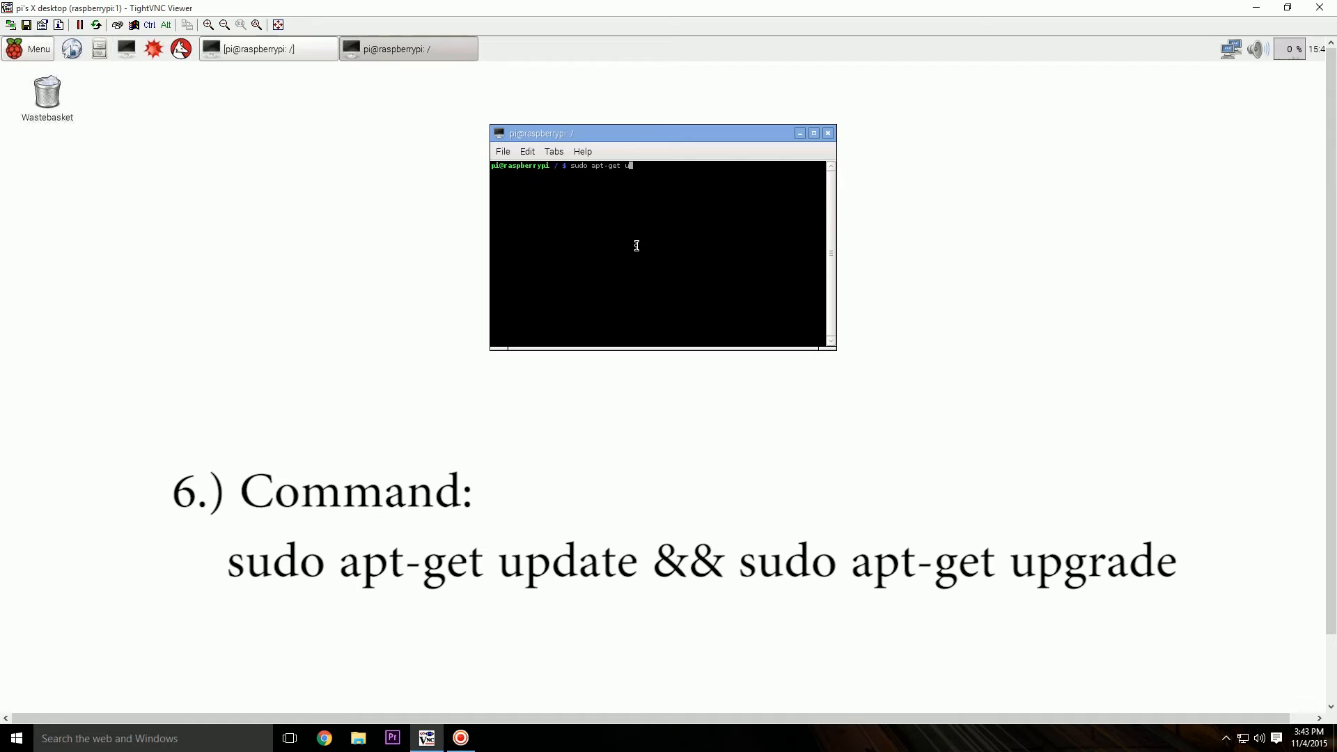
{"action": "type", "text": "pdate &&"}
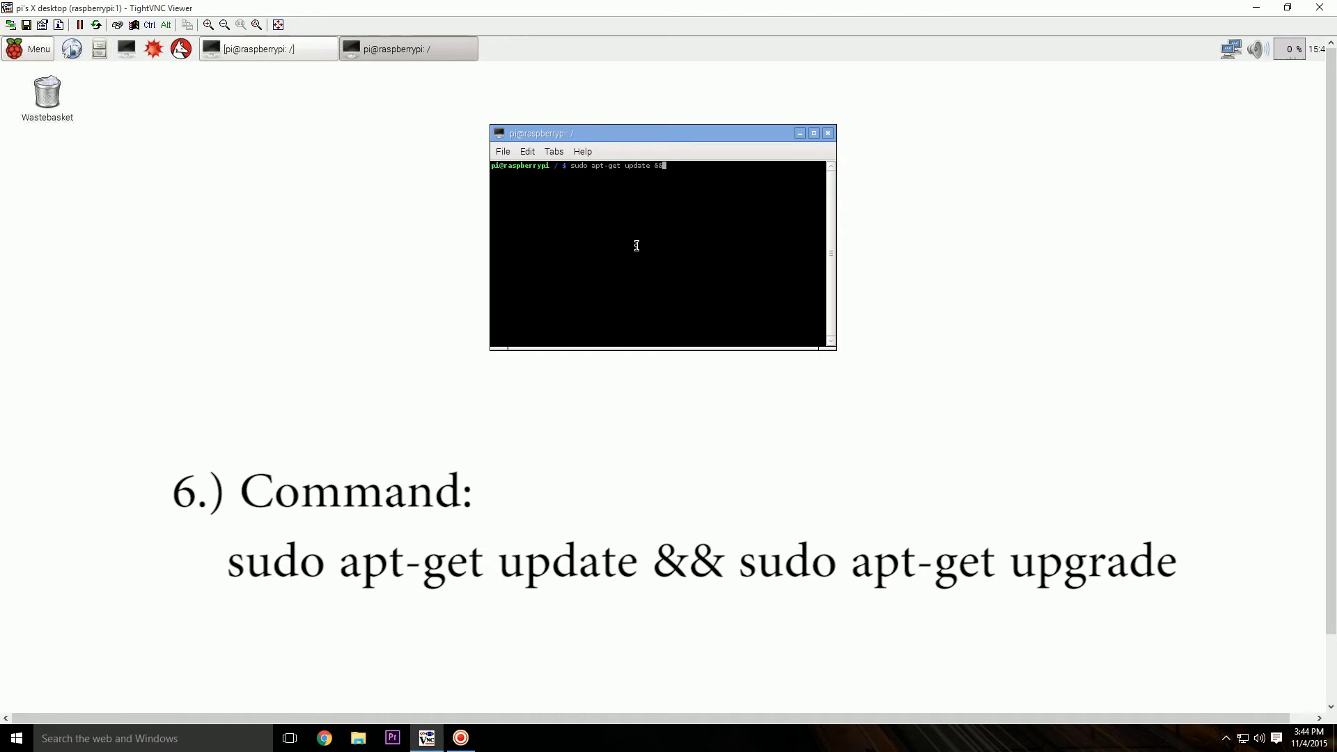
{"action": "type", "text": "sudo apt-g"}
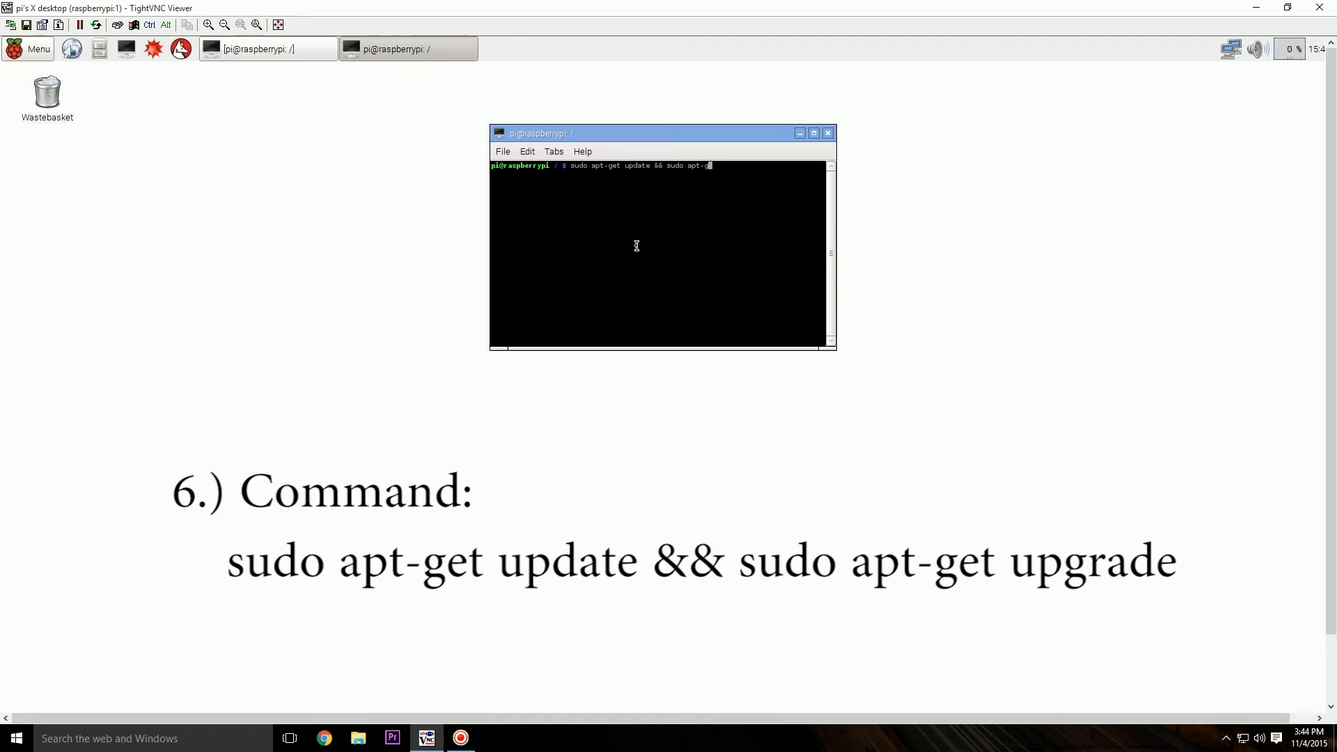
{"action": "type", "text": "pg"}
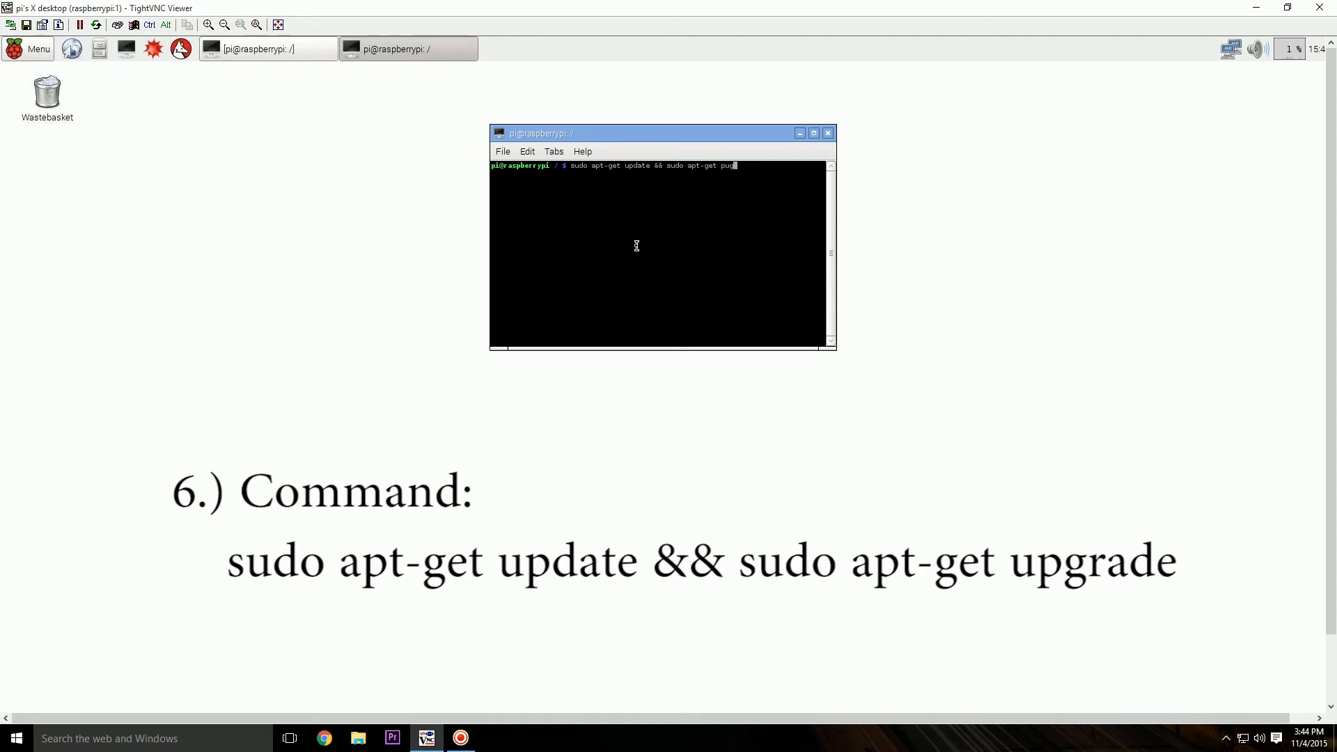
{"action": "type", "text": "rade"}
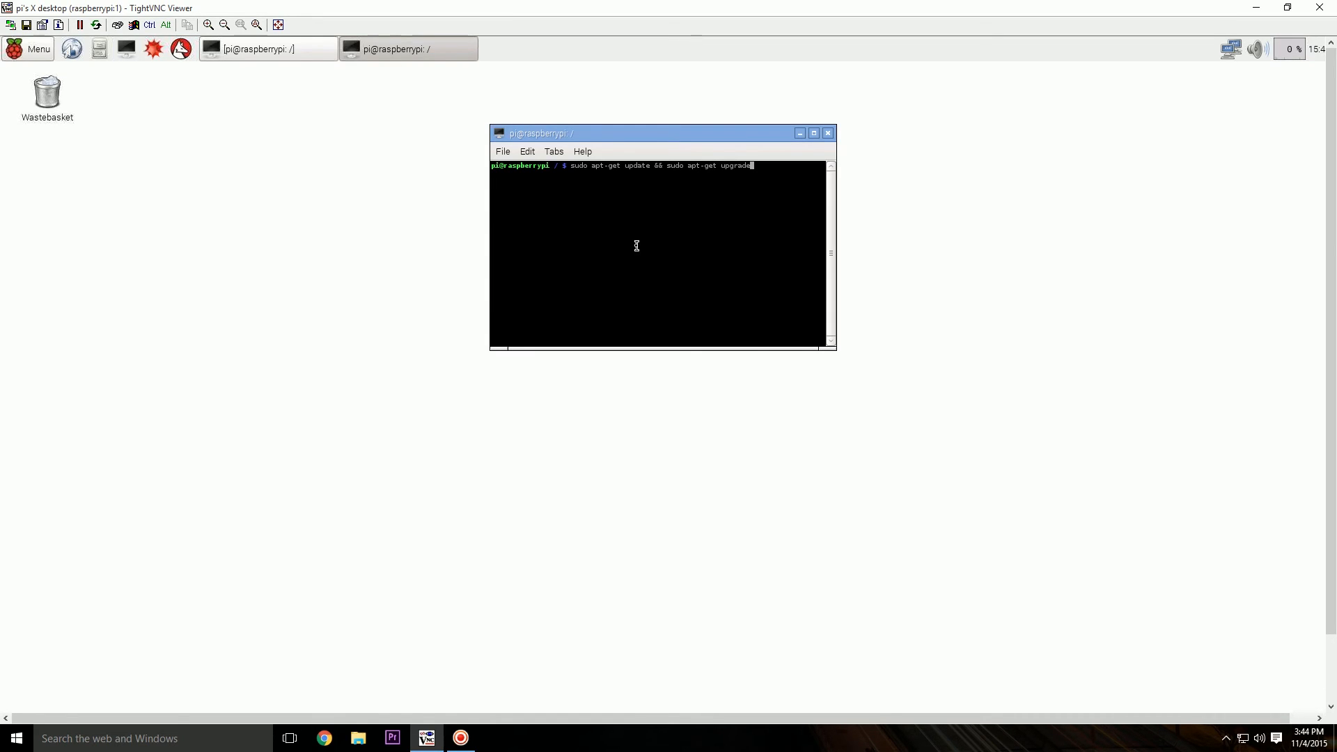
{"action": "left_click", "coordinate": [828, 133]}
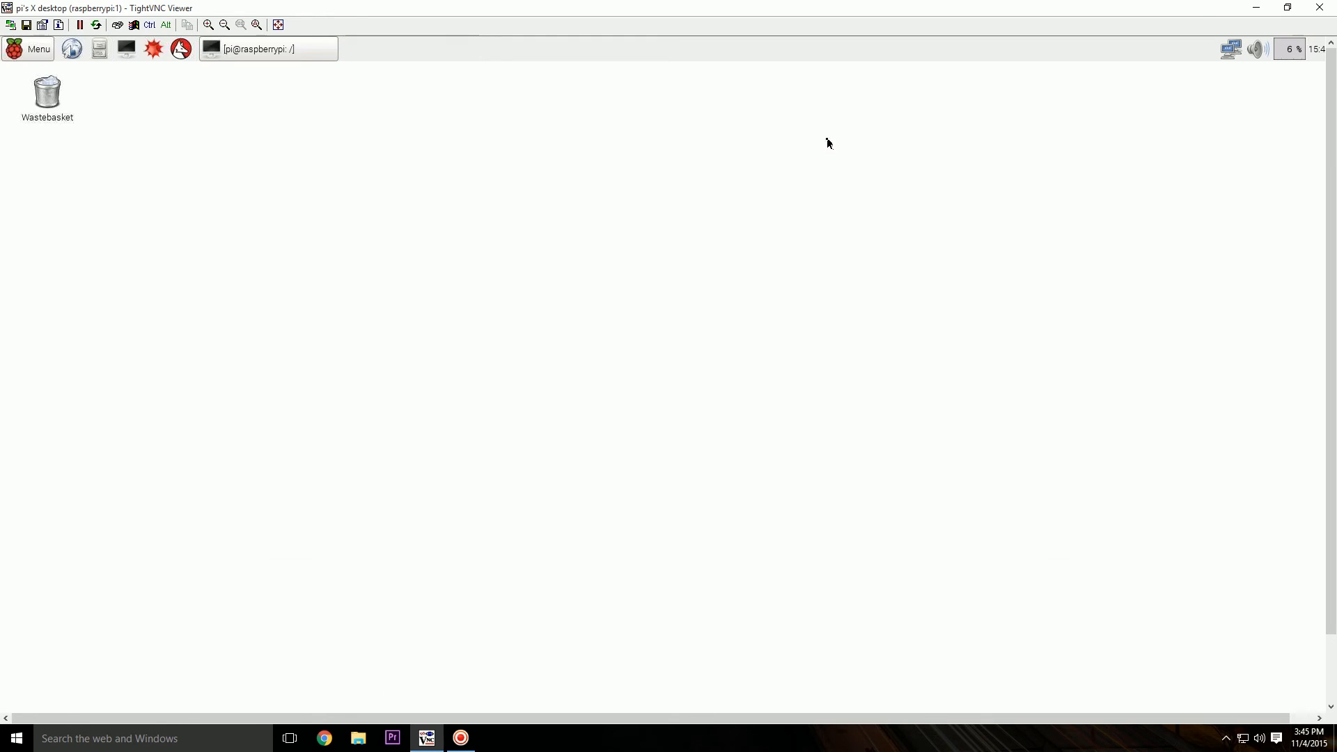